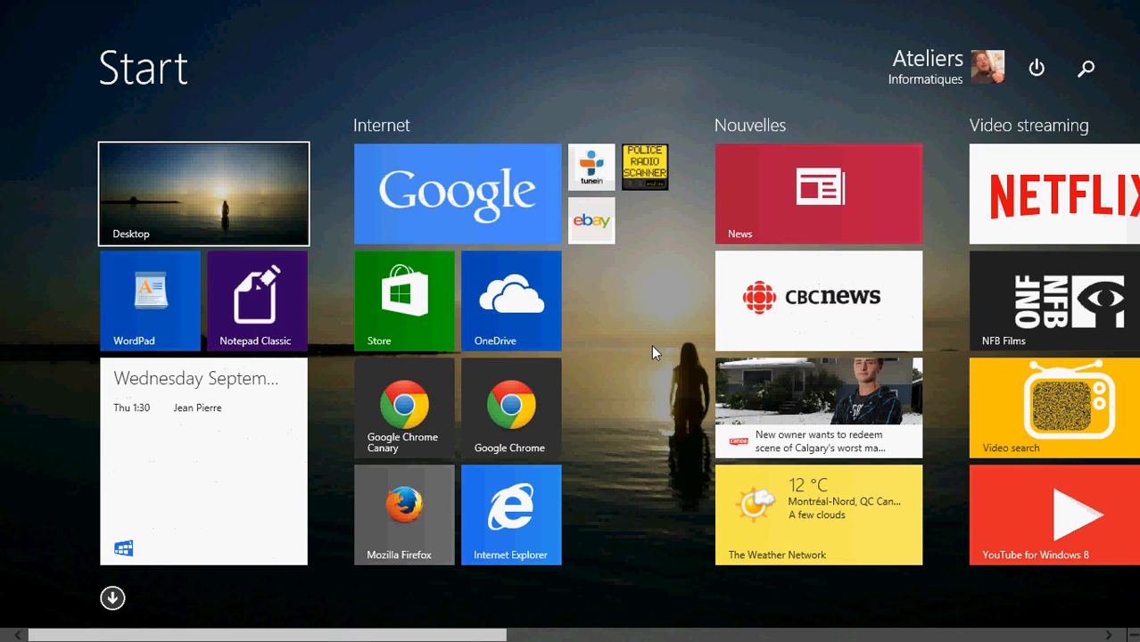
# In a new tab, search Google for the Microsoft app store troubleshooter fix.
pyautogui.hscroll(3)
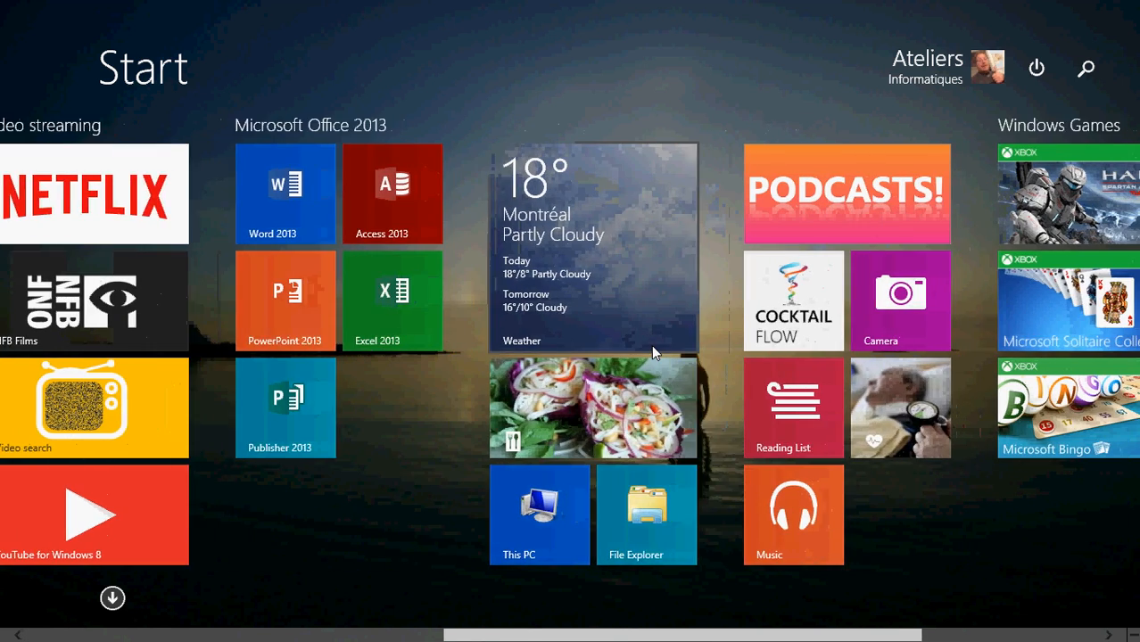
pyautogui.hscroll(-3)
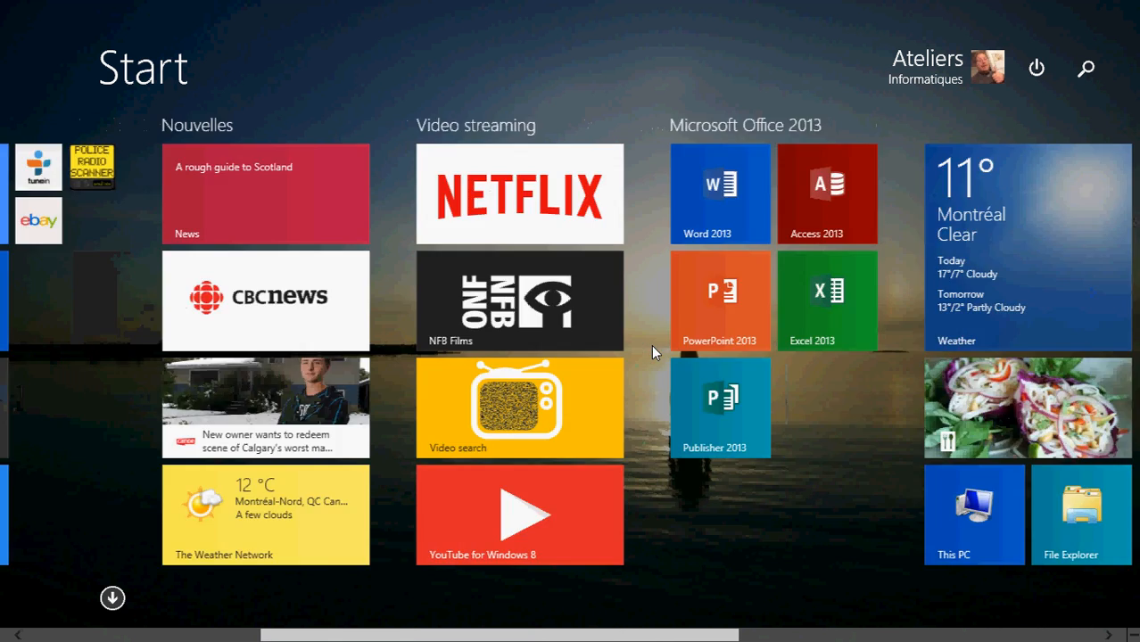
pyautogui.hscroll(-3)
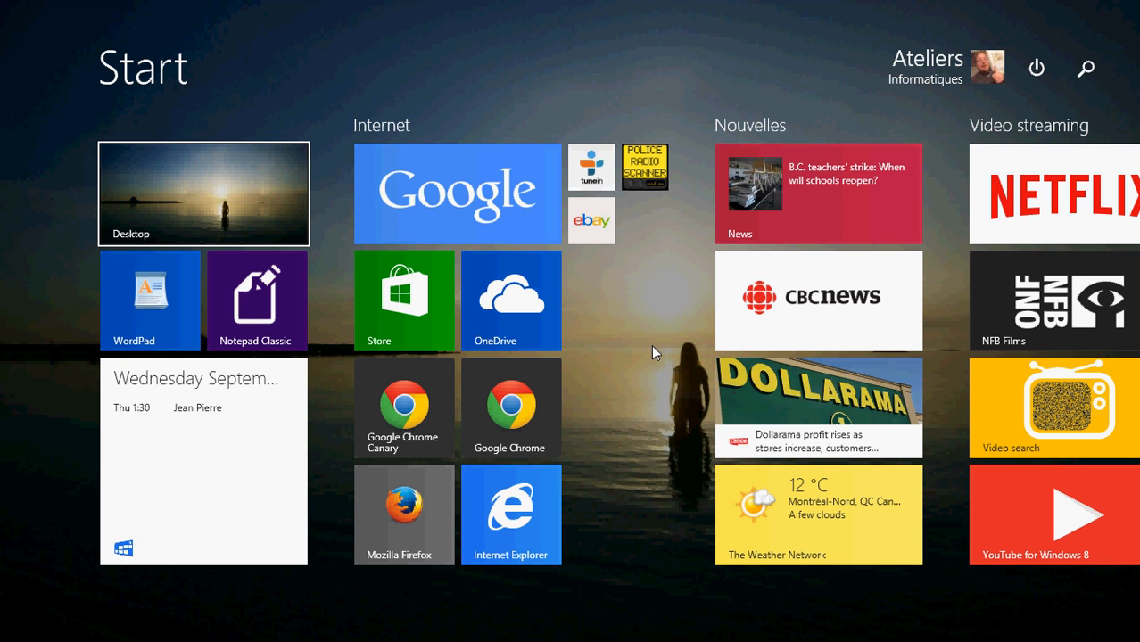
pyautogui.moveTo(404, 409)
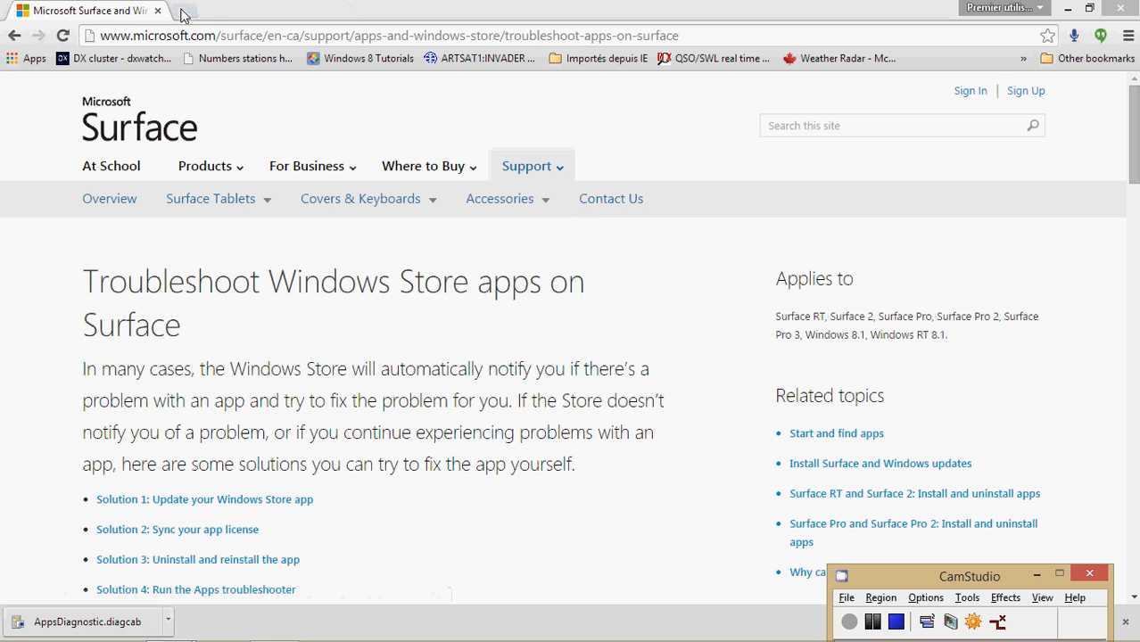
pyautogui.click(250, 10)
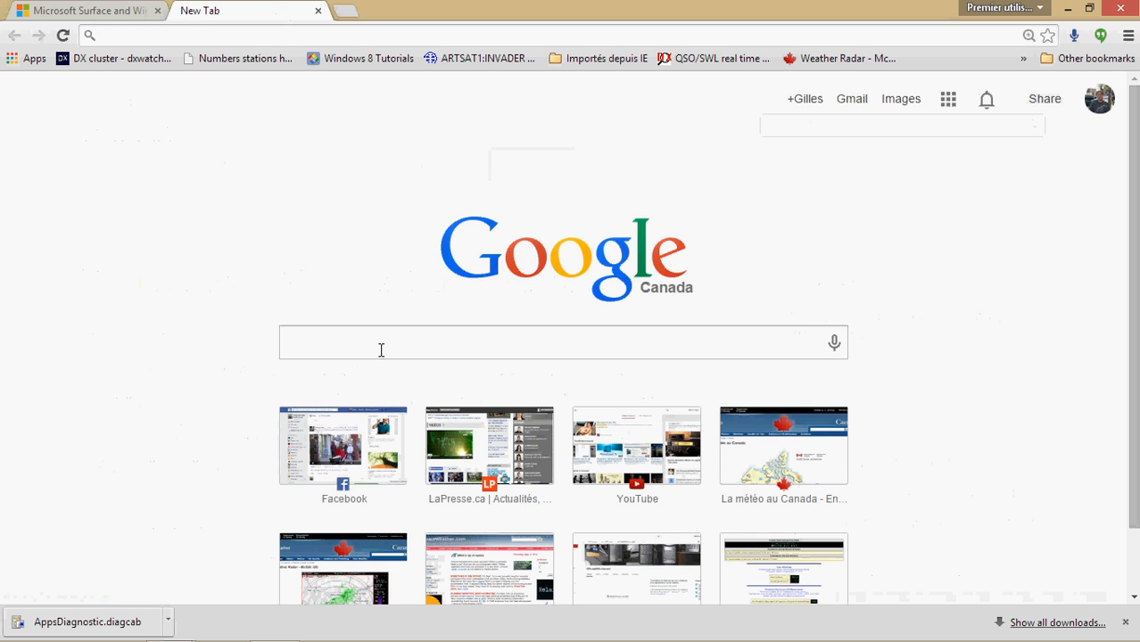
pyautogui.click(562, 343)
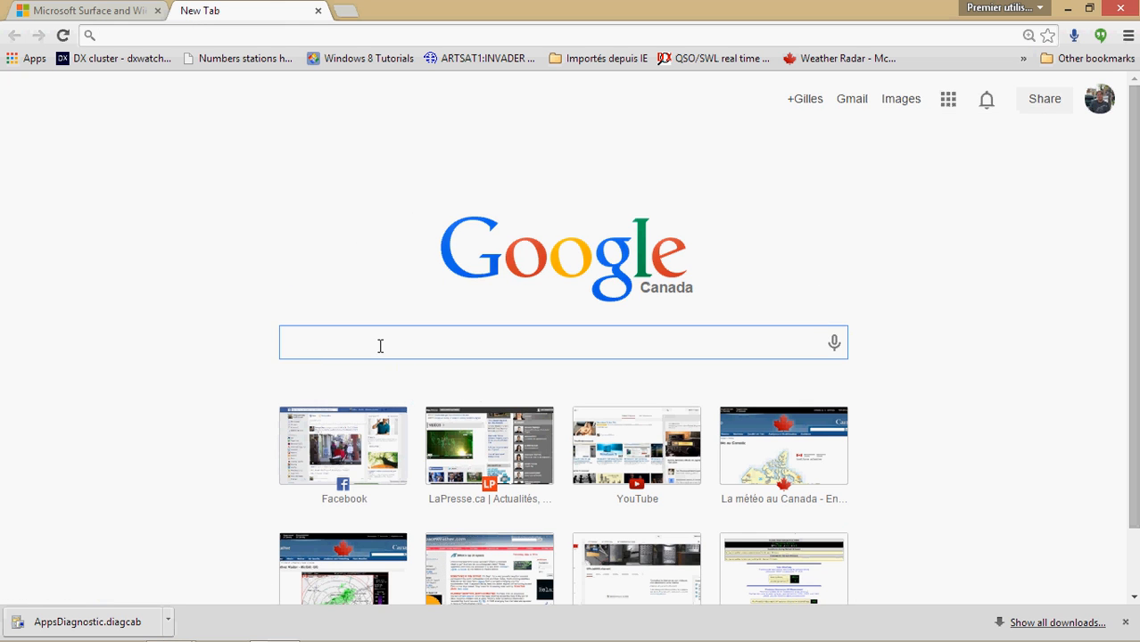
pyautogui.write('microsoft app store troubleshooter fix')
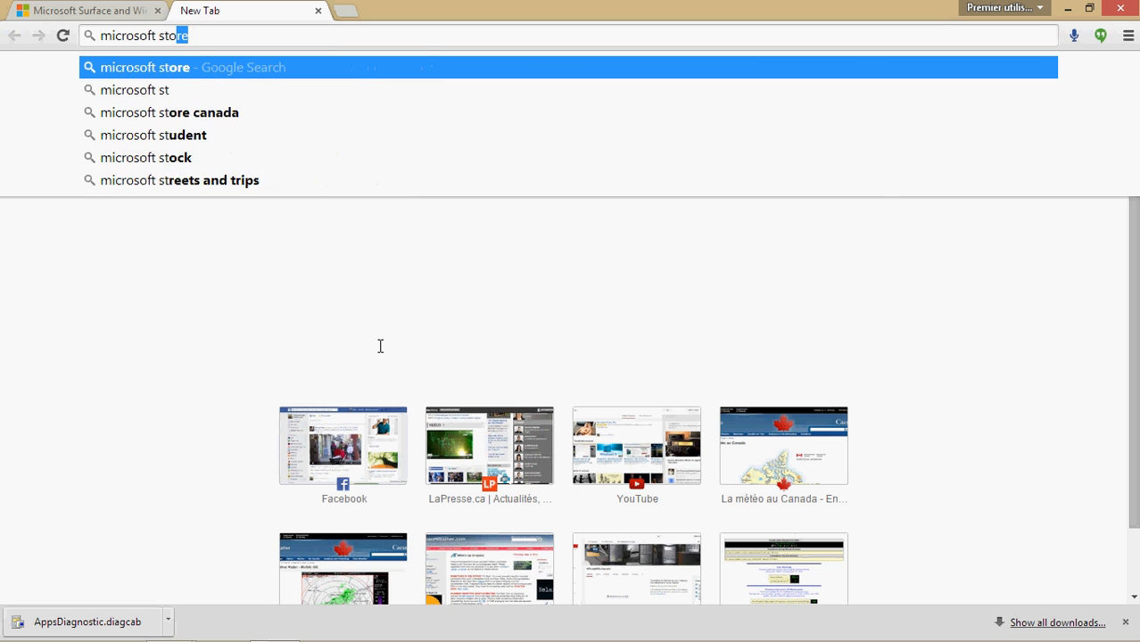
pyautogui.write('app')
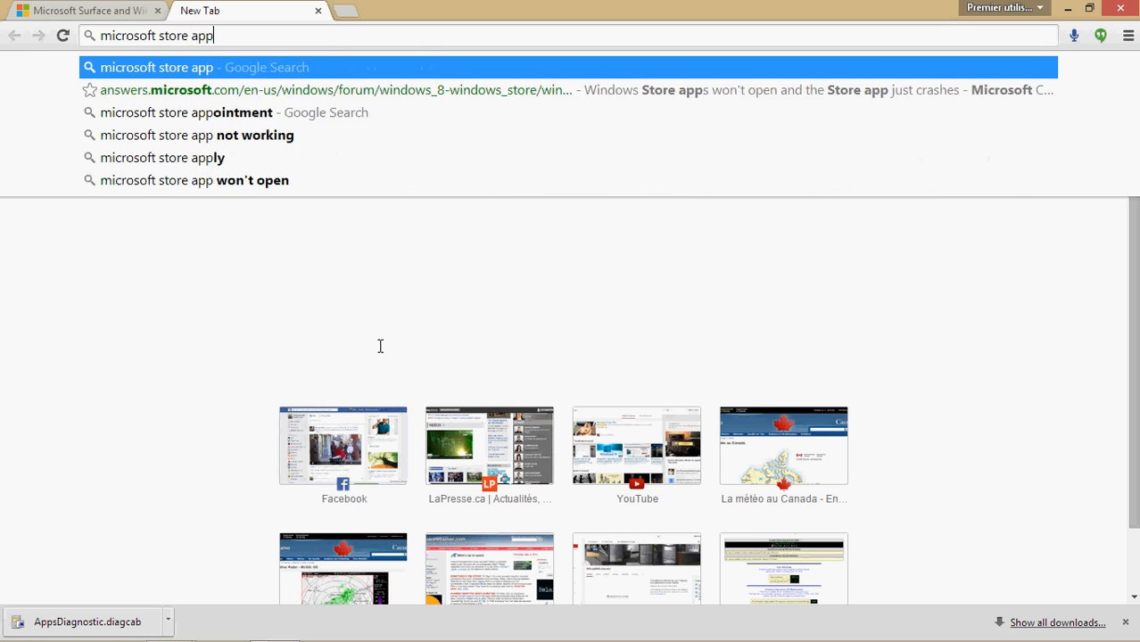
pyautogui.write('troubleshooter')
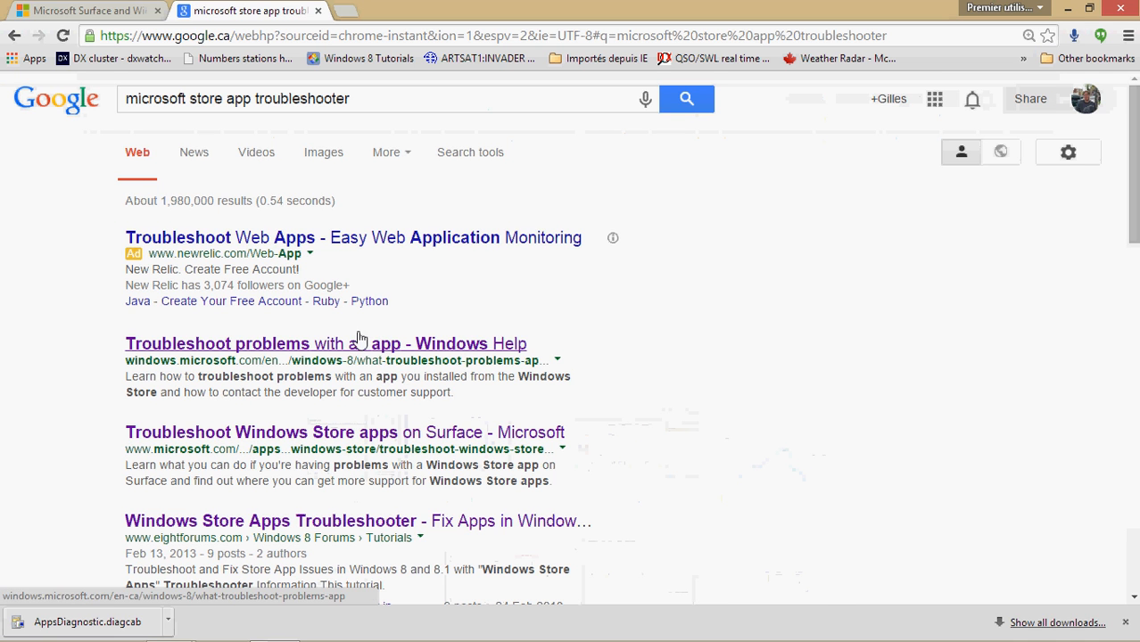
pyautogui.scroll(-3)
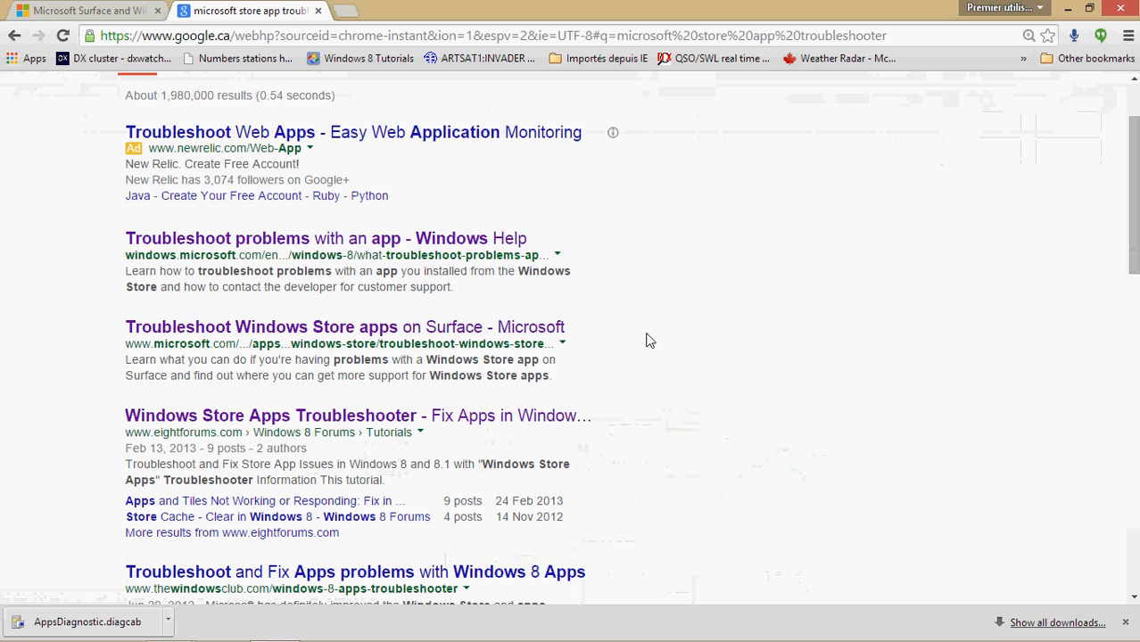
pyautogui.moveTo(158, 295)
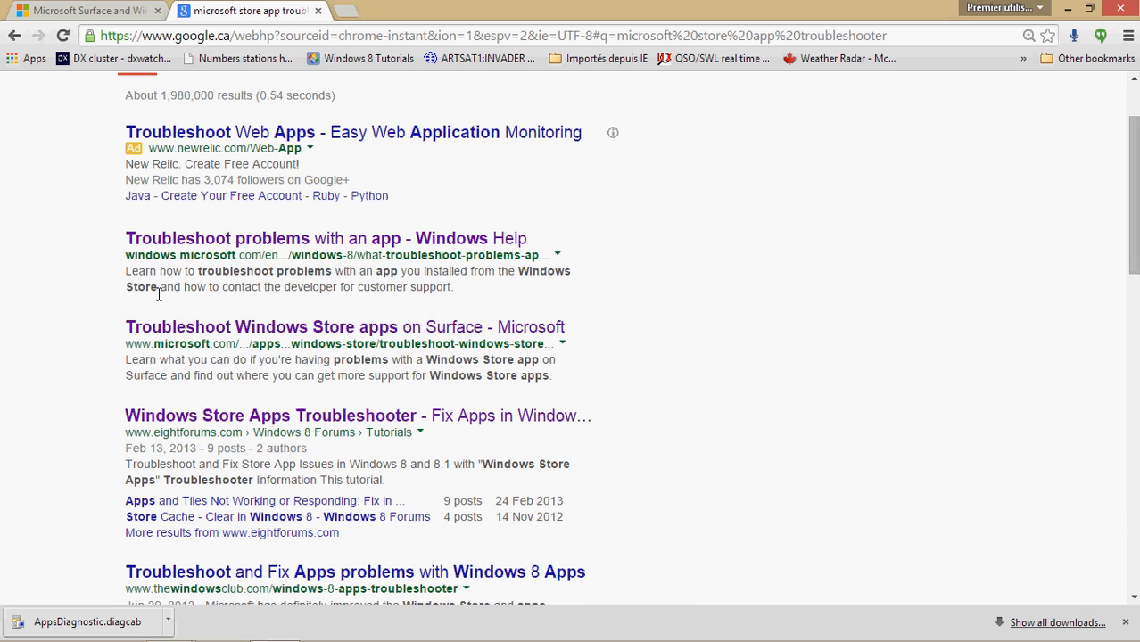
pyautogui.moveTo(203, 304)
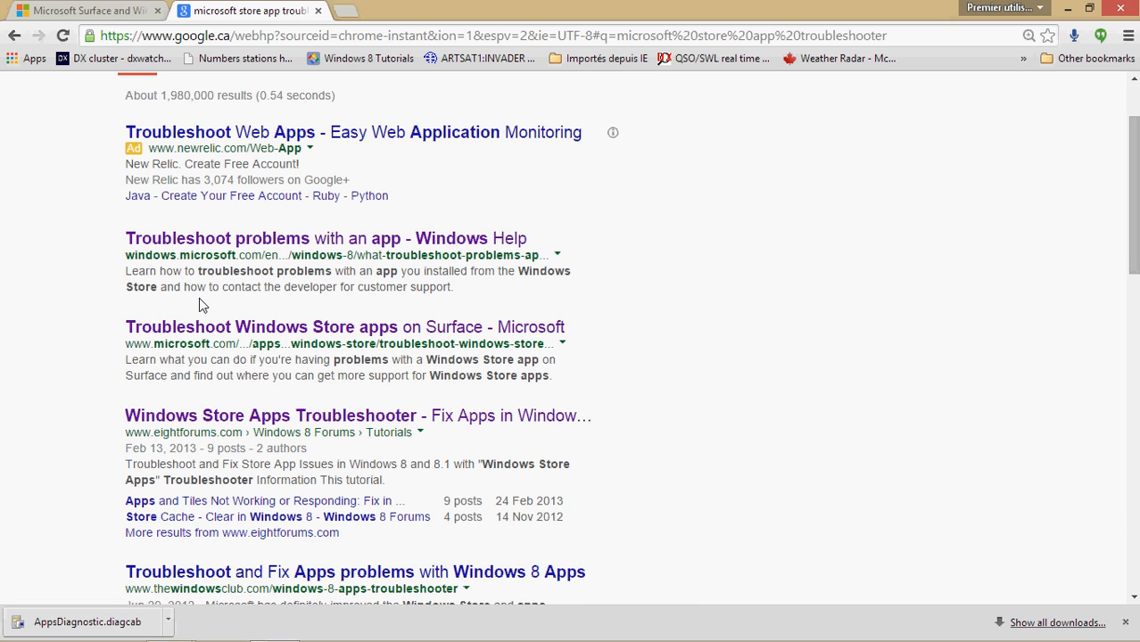
pyautogui.moveTo(181, 321)
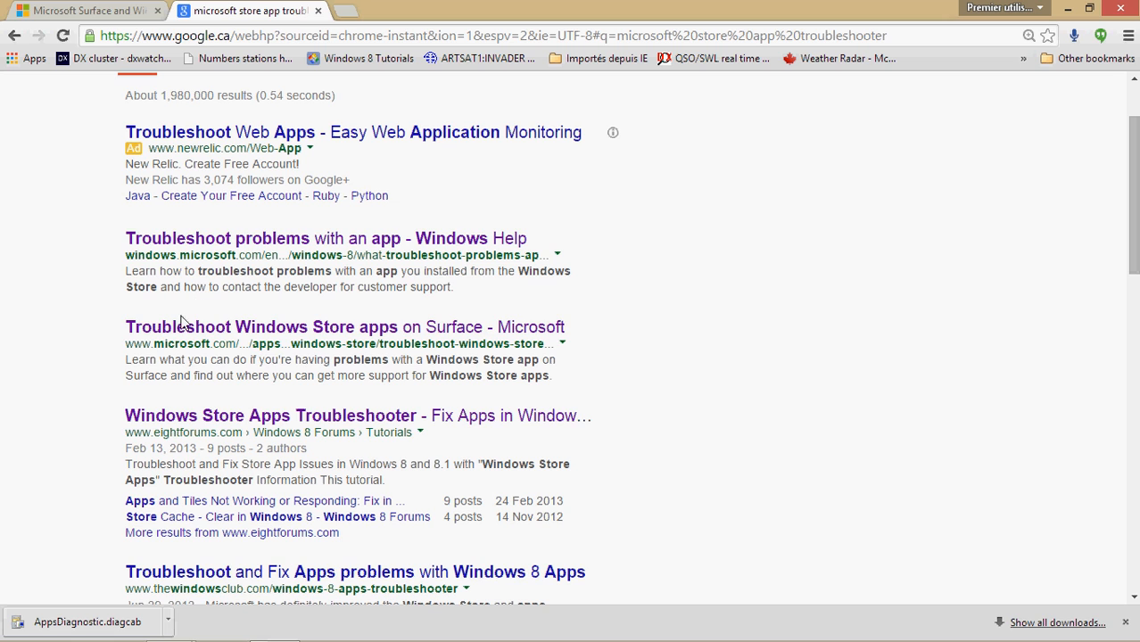
pyautogui.moveTo(189, 257)
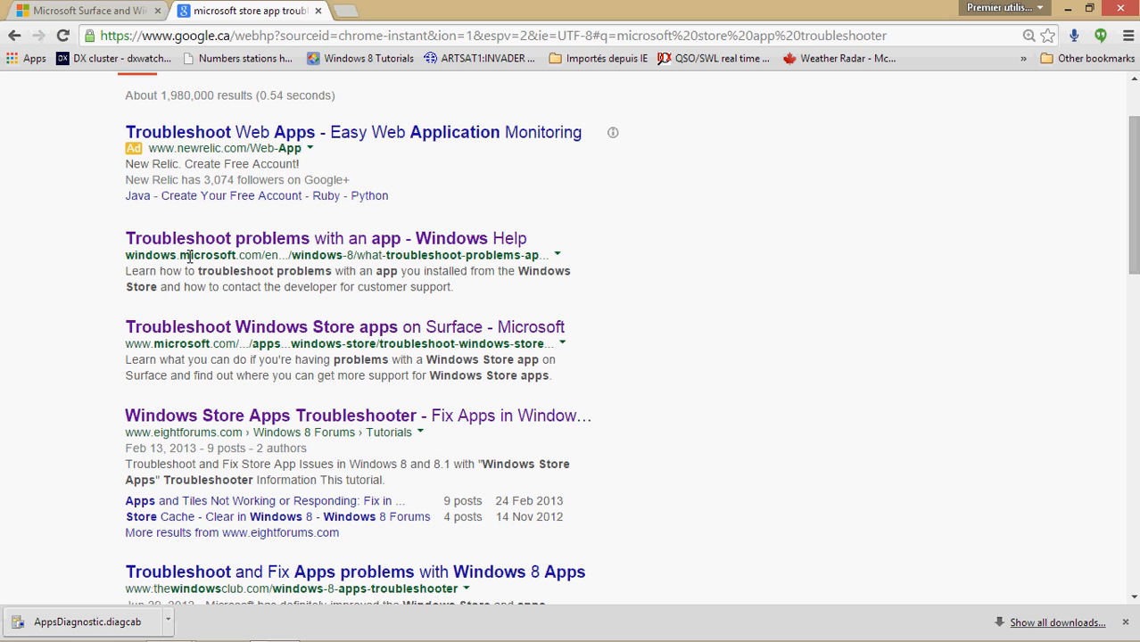
pyautogui.moveTo(348, 327)
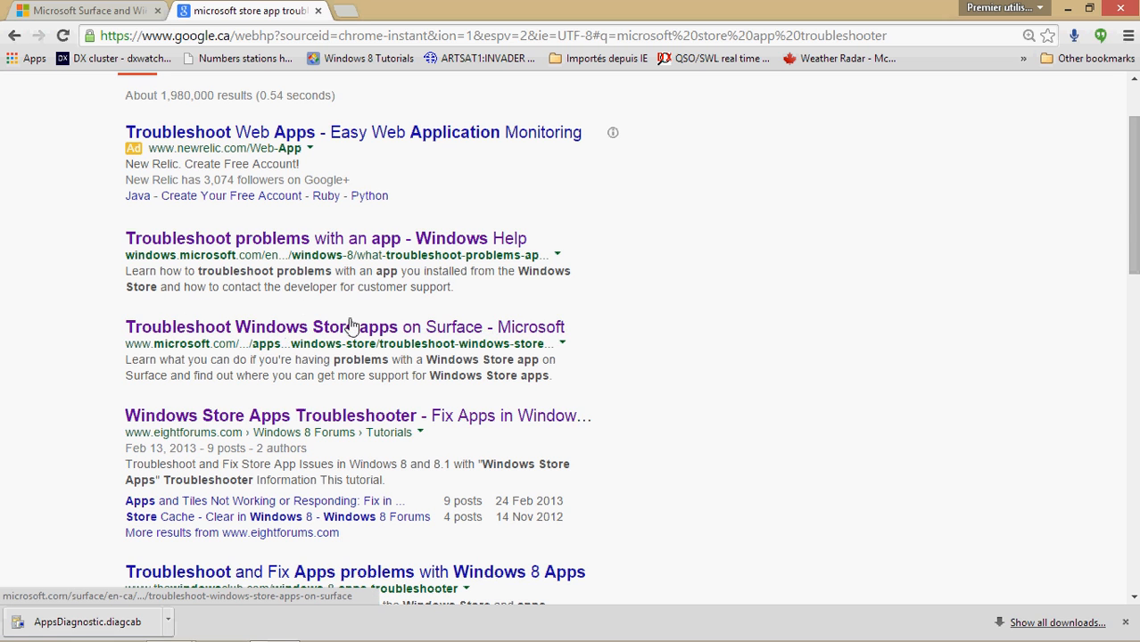
pyautogui.moveTo(344, 326)
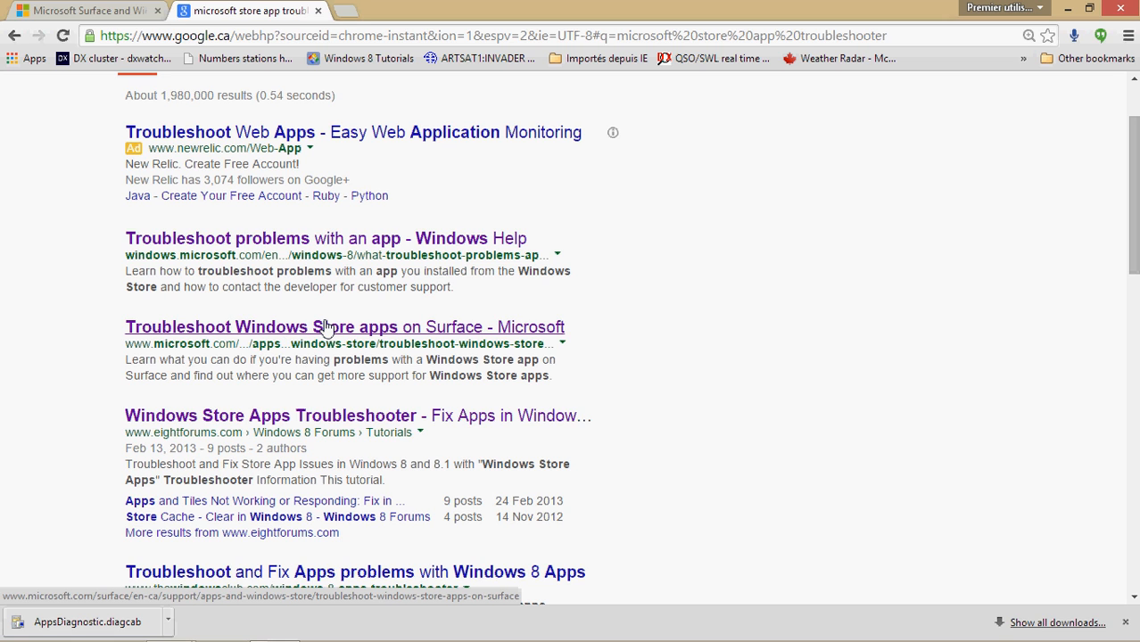
pyautogui.moveTo(310, 331)
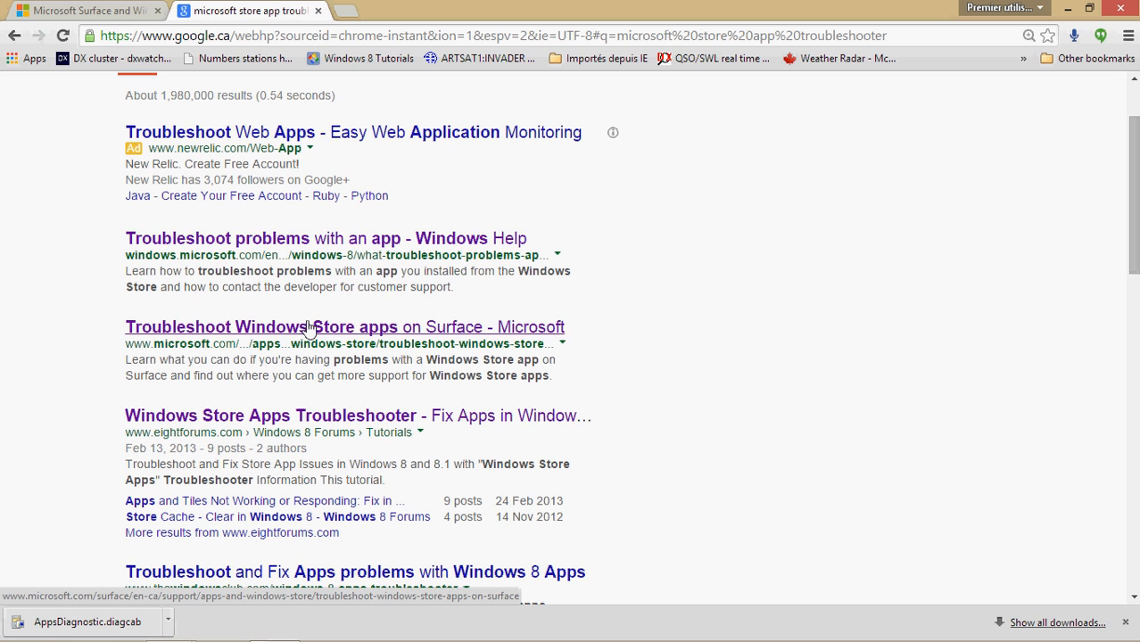
pyautogui.moveTo(209, 437)
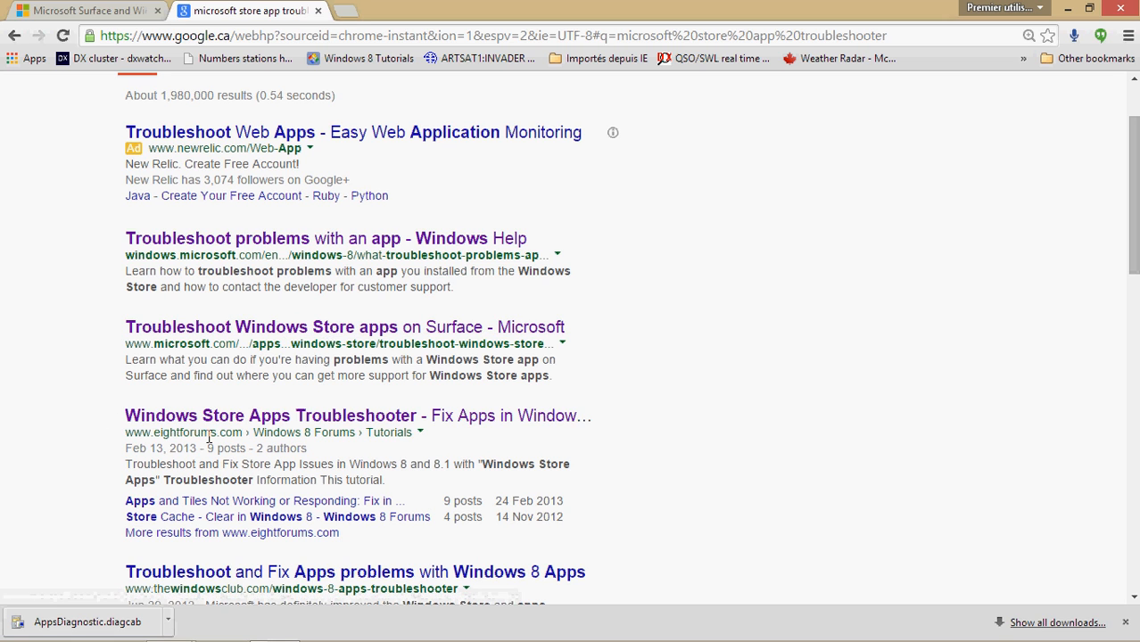
pyautogui.moveTo(245, 425)
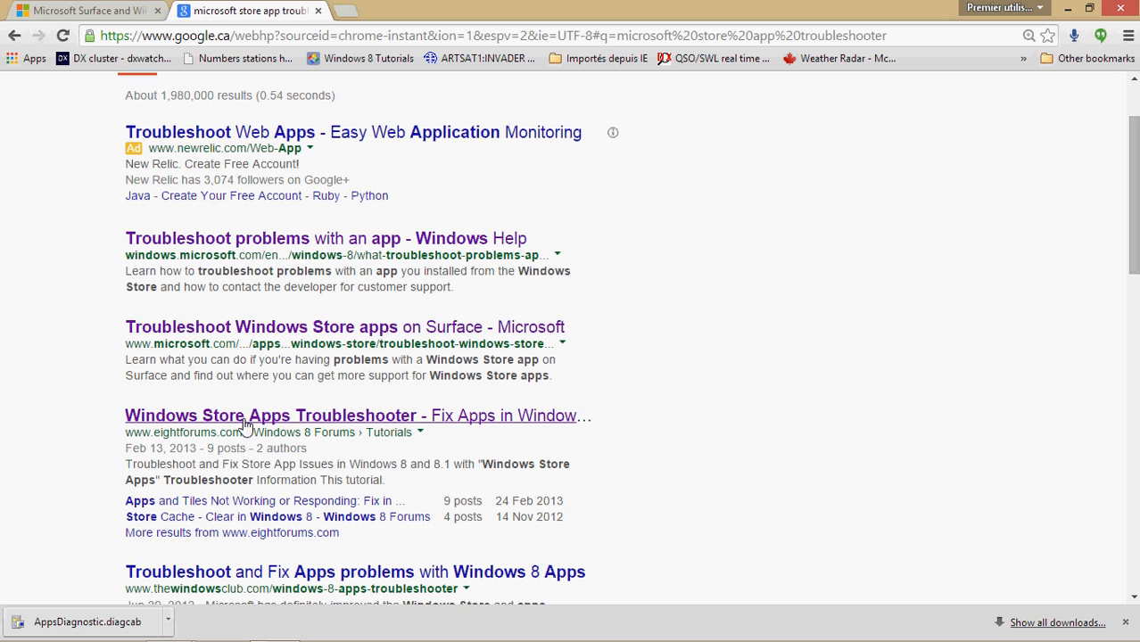
pyautogui.moveTo(239, 432)
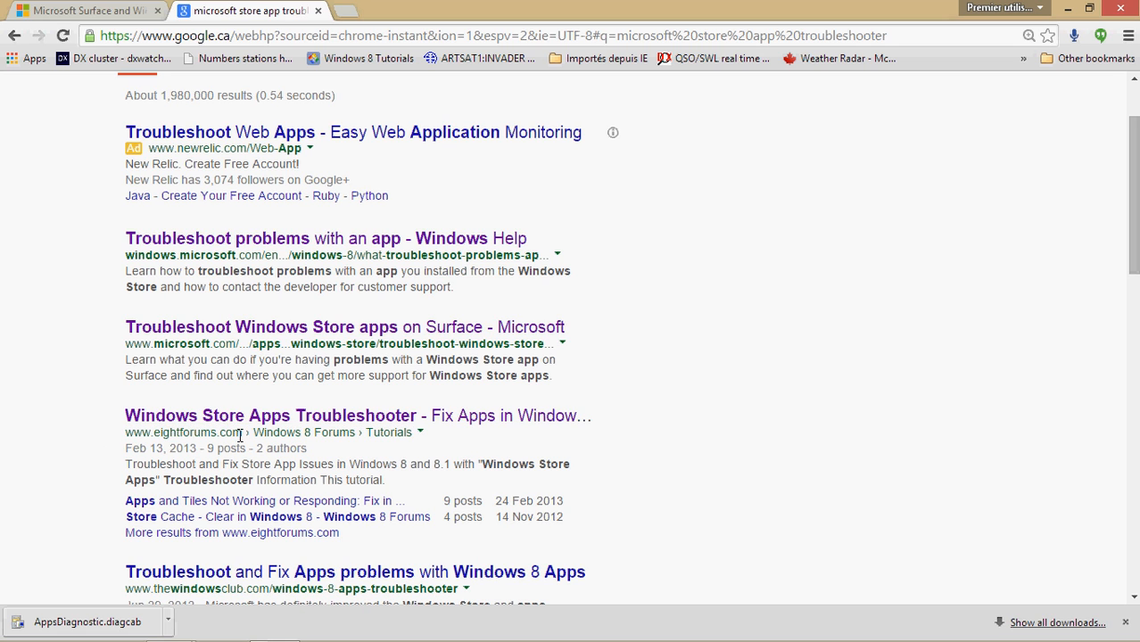
pyautogui.doubleClick(183, 432)
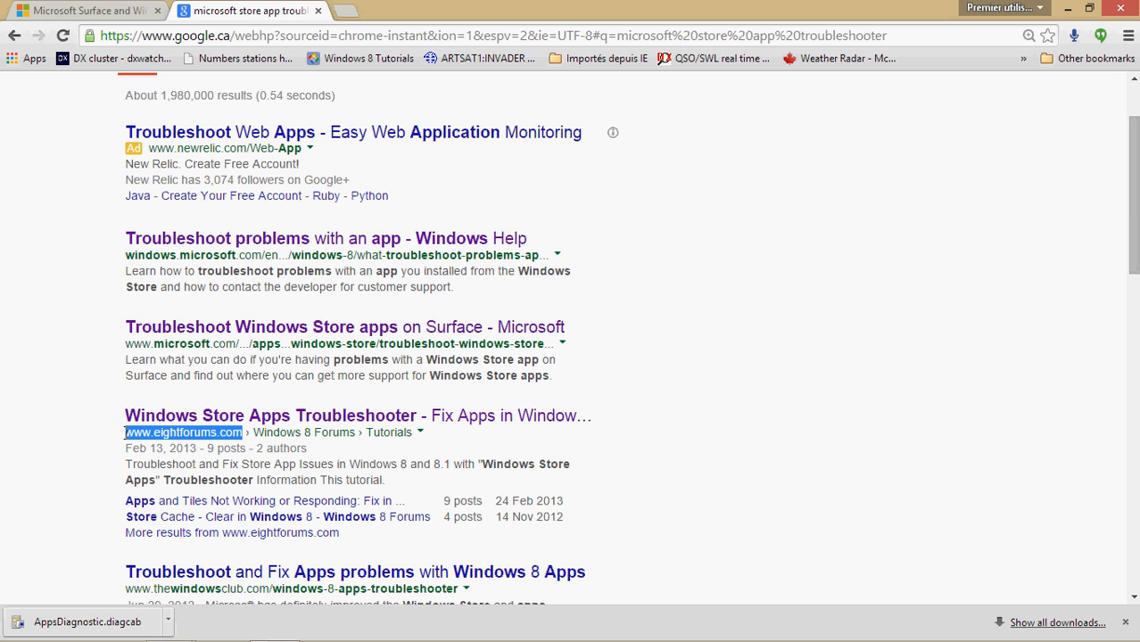
pyautogui.moveTo(279, 416)
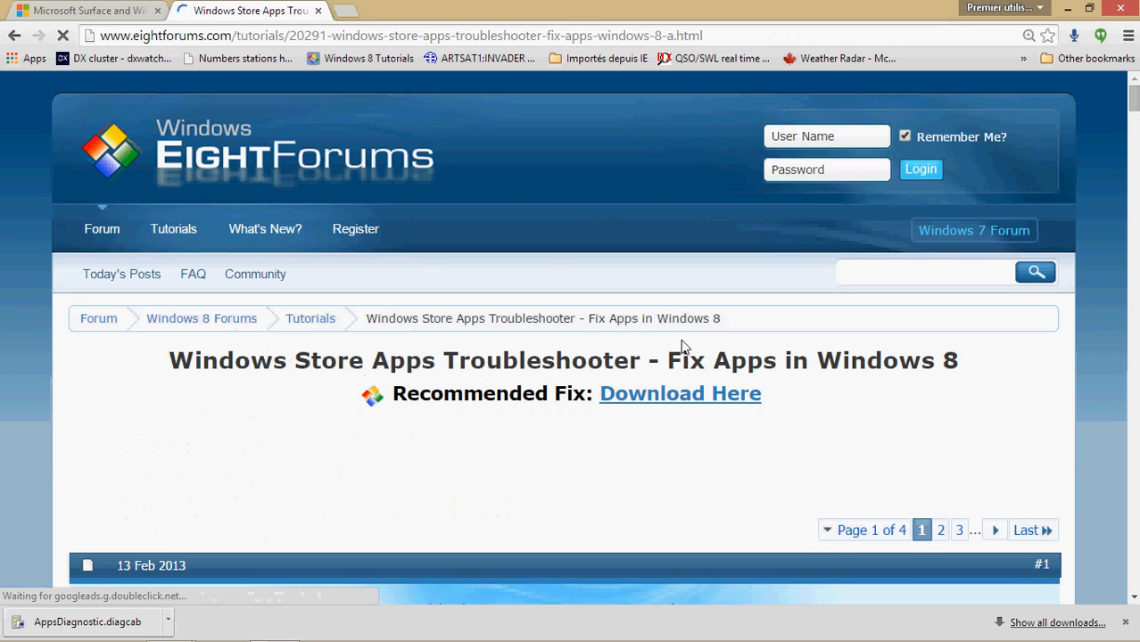
# Leave the Eight Forums tutorial for Google results and open the Surface Windows Store apps result.
pyautogui.scroll(-3)
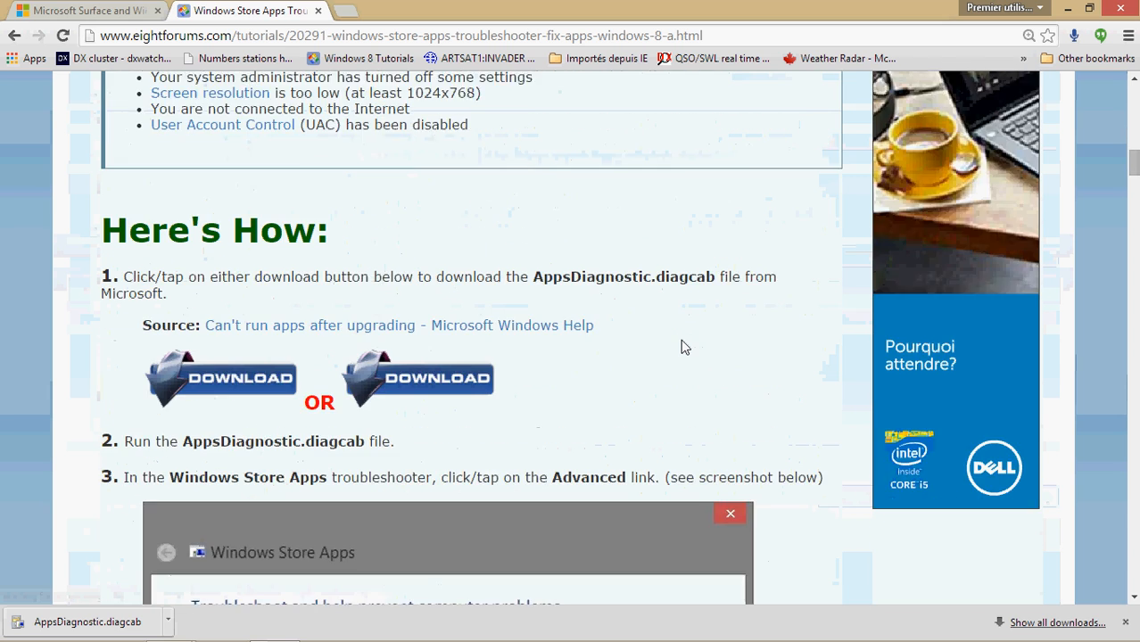
pyautogui.scroll(-3)
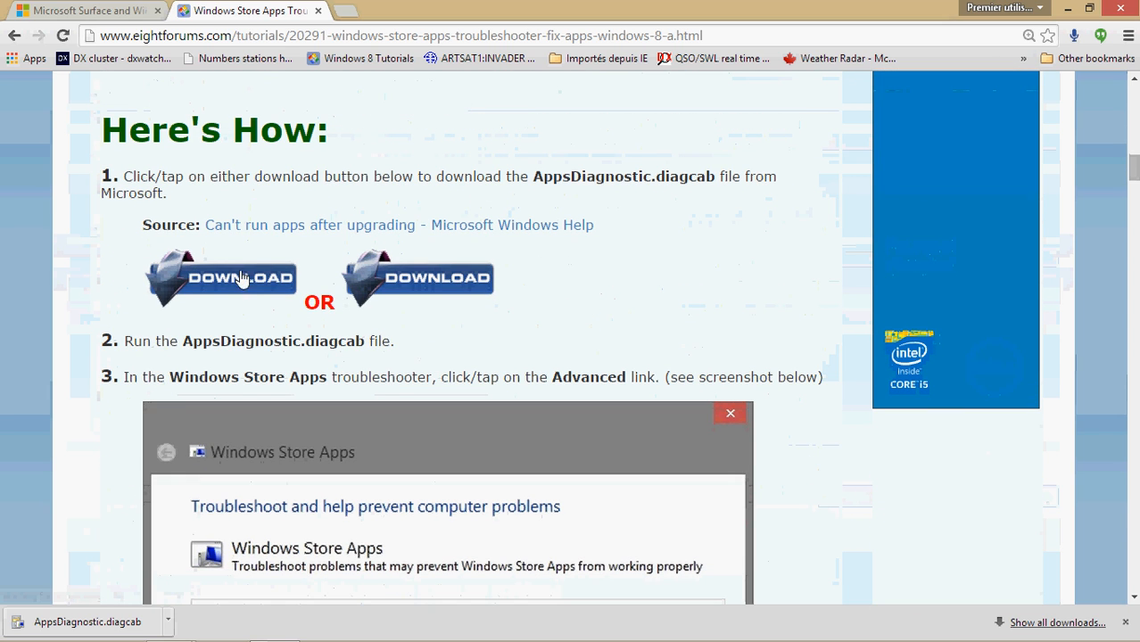
pyautogui.moveTo(277, 427)
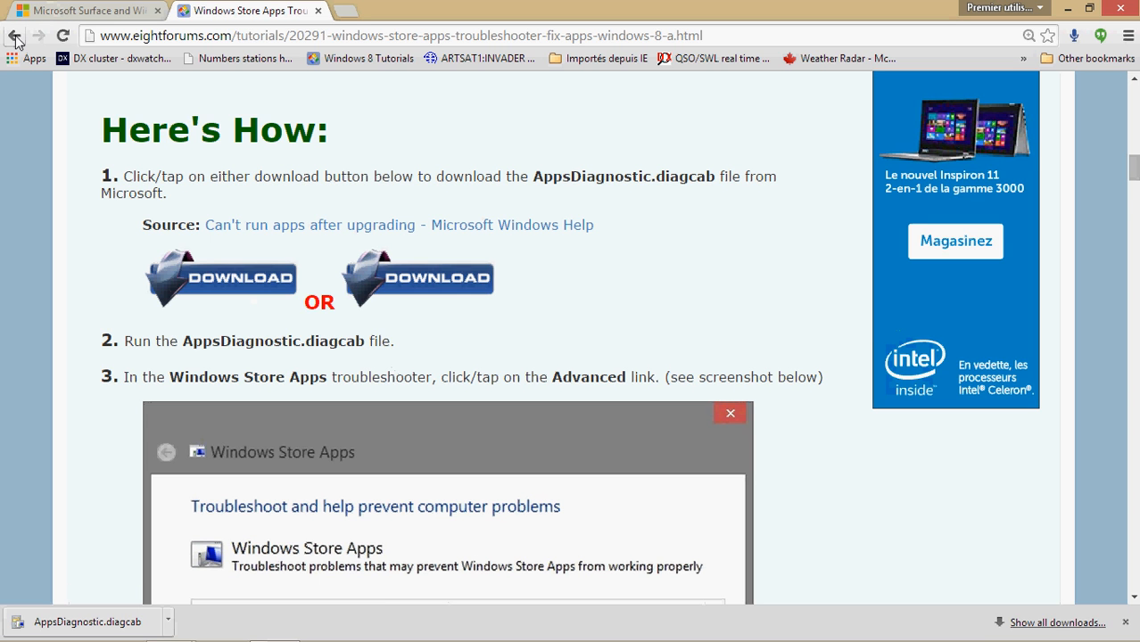
pyautogui.click(15, 36)
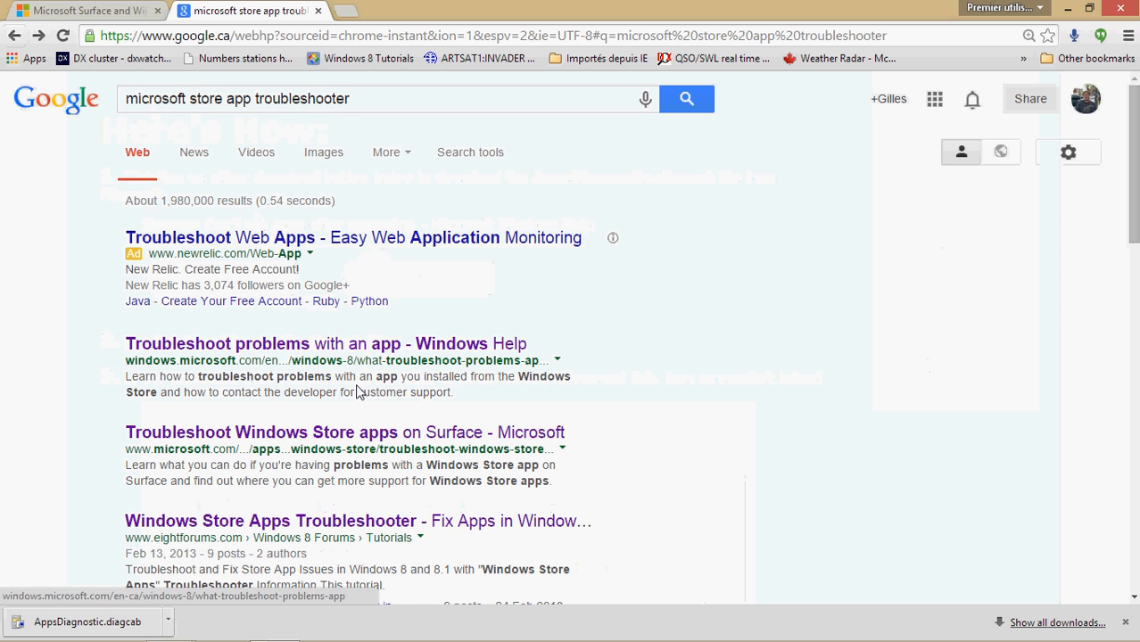
pyautogui.click(345, 433)
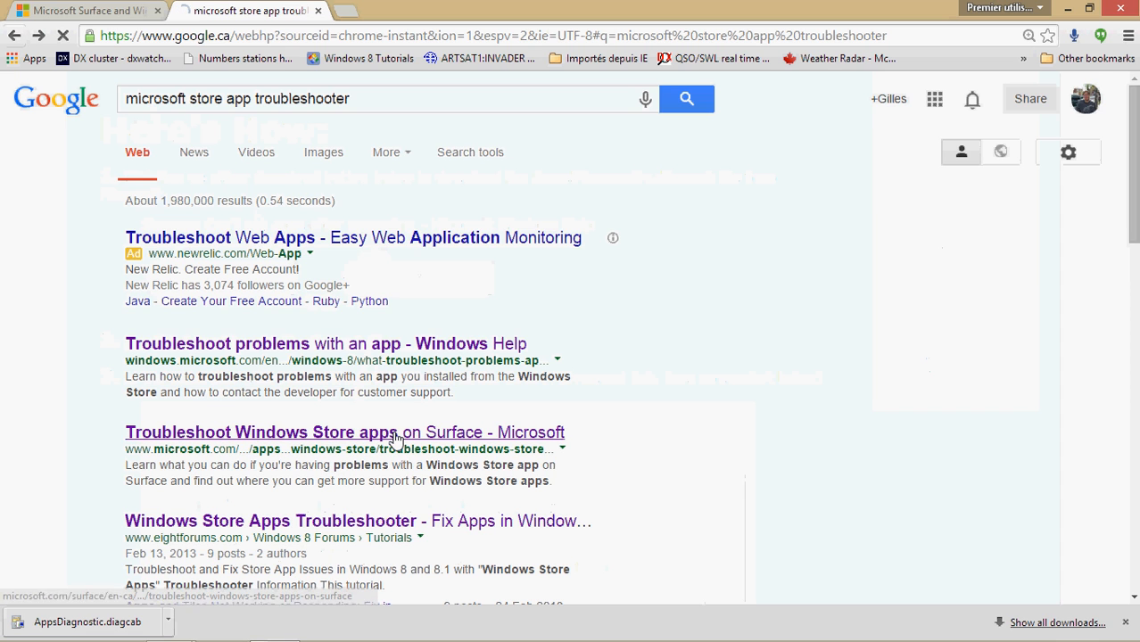
pyautogui.moveTo(732, 342)
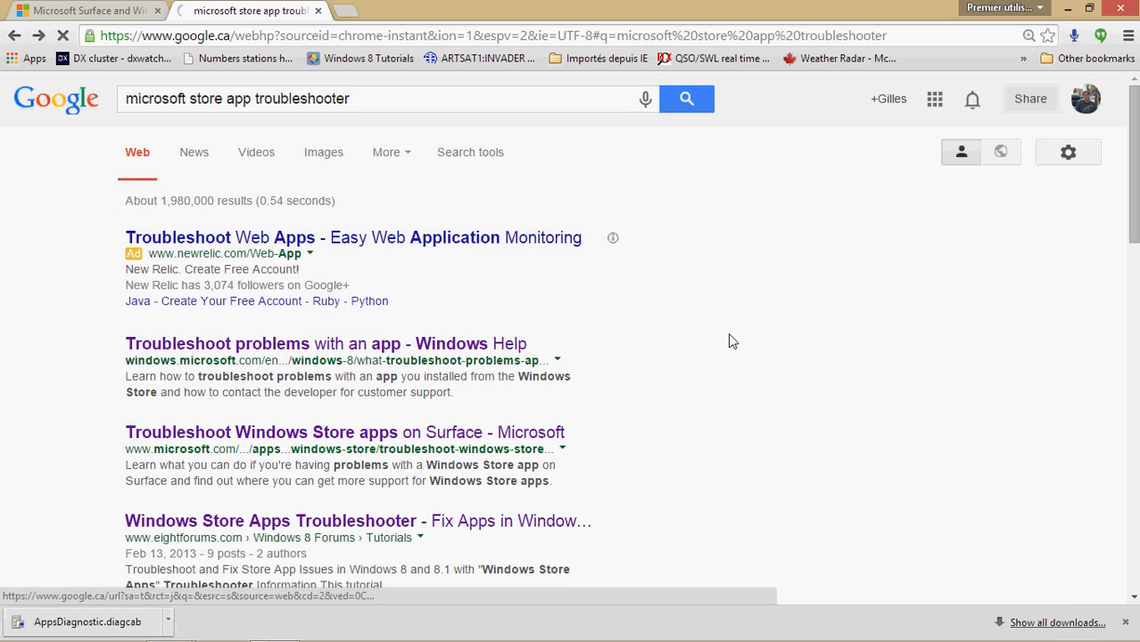
# Scroll the Surface article toward Solution 4 and launch the downloaded AppsDiagnostic.diagcab.
pyautogui.click(342, 431)
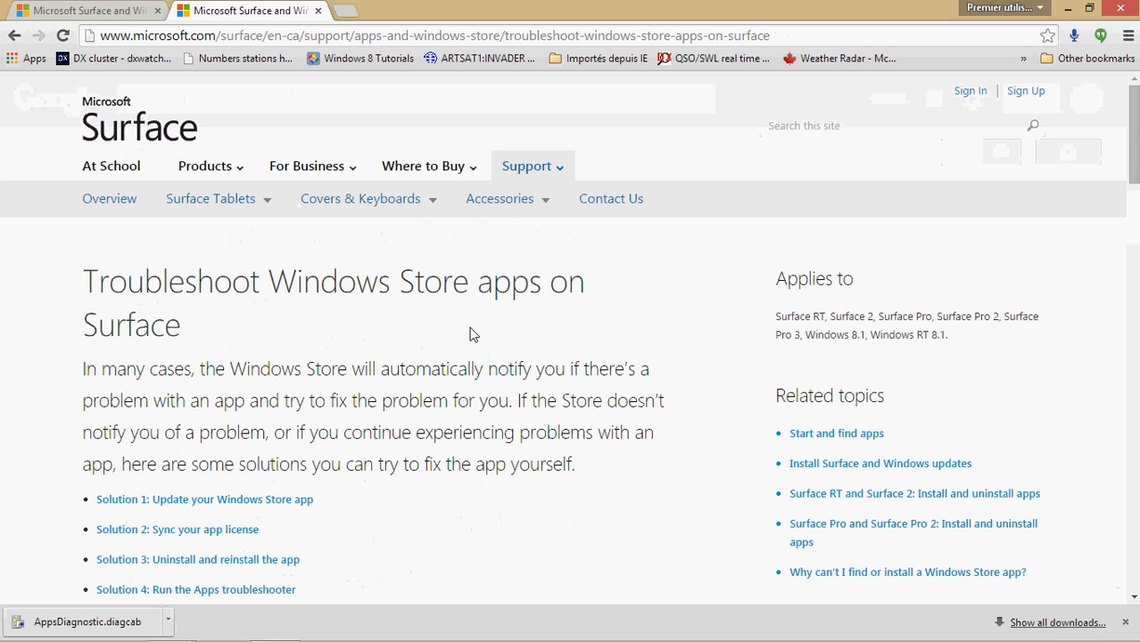
pyautogui.scroll(-3)
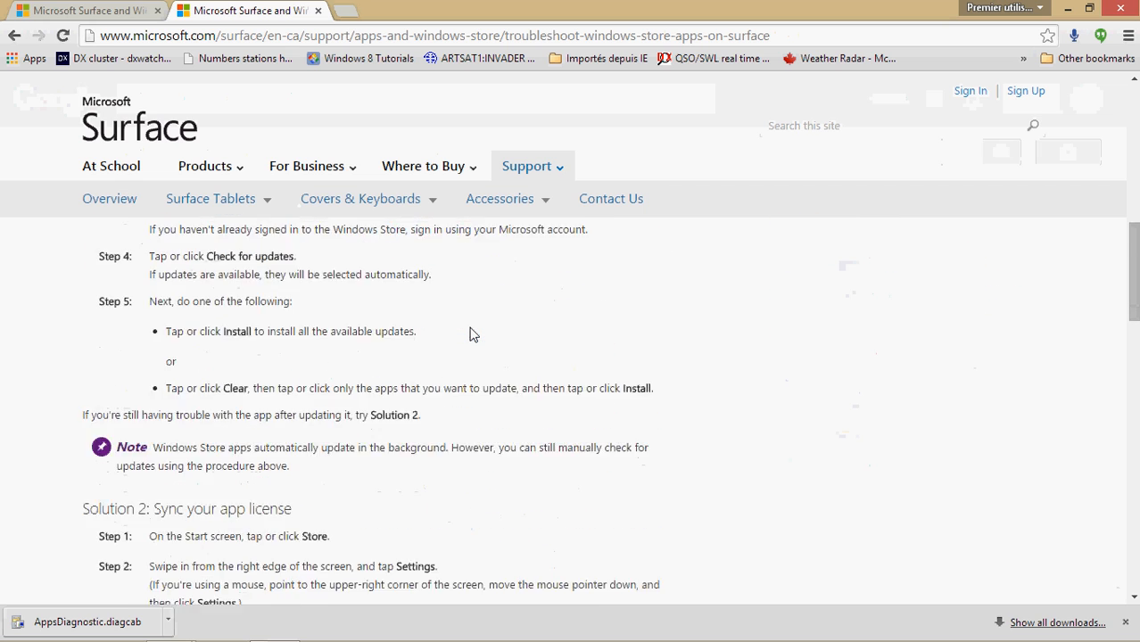
pyautogui.scroll(-3)
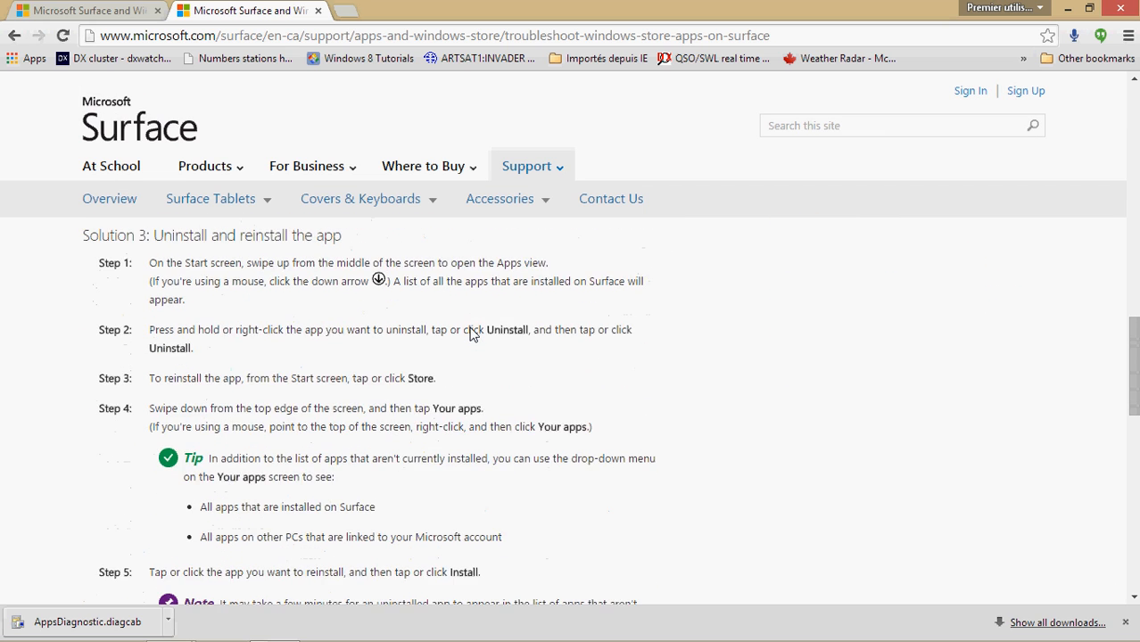
pyautogui.scroll(-3)
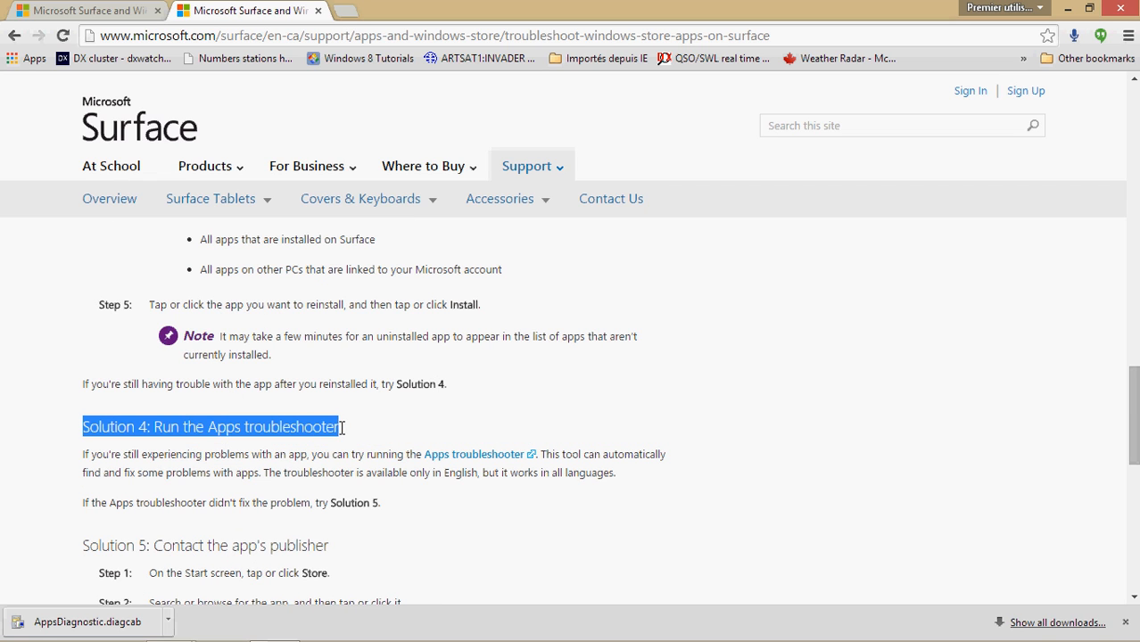
pyautogui.moveTo(475, 454)
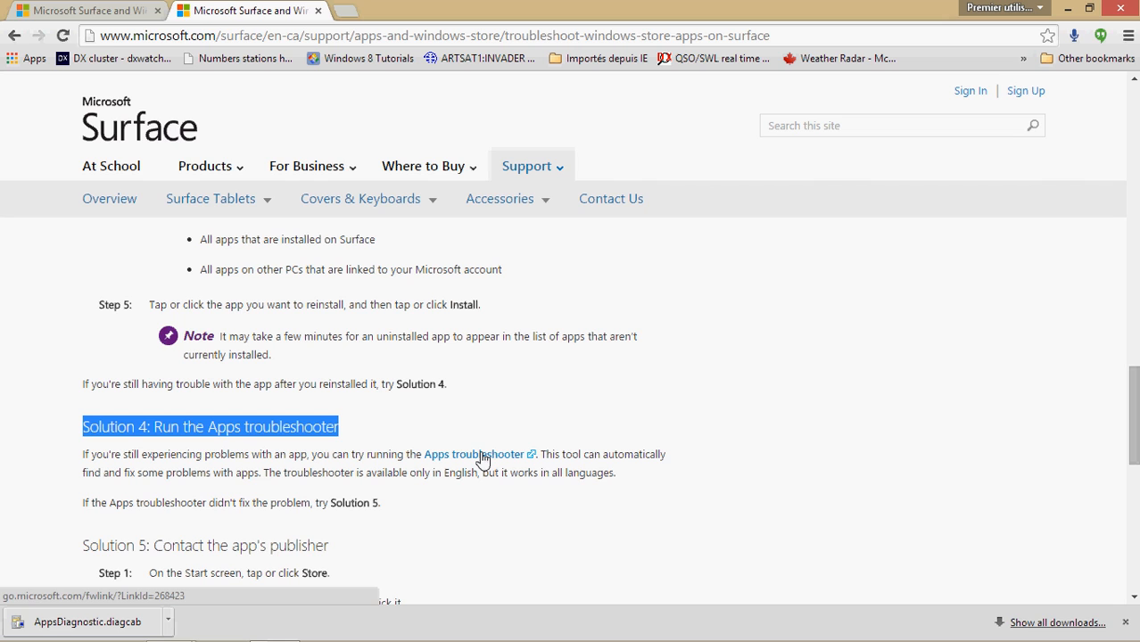
pyautogui.moveTo(462, 464)
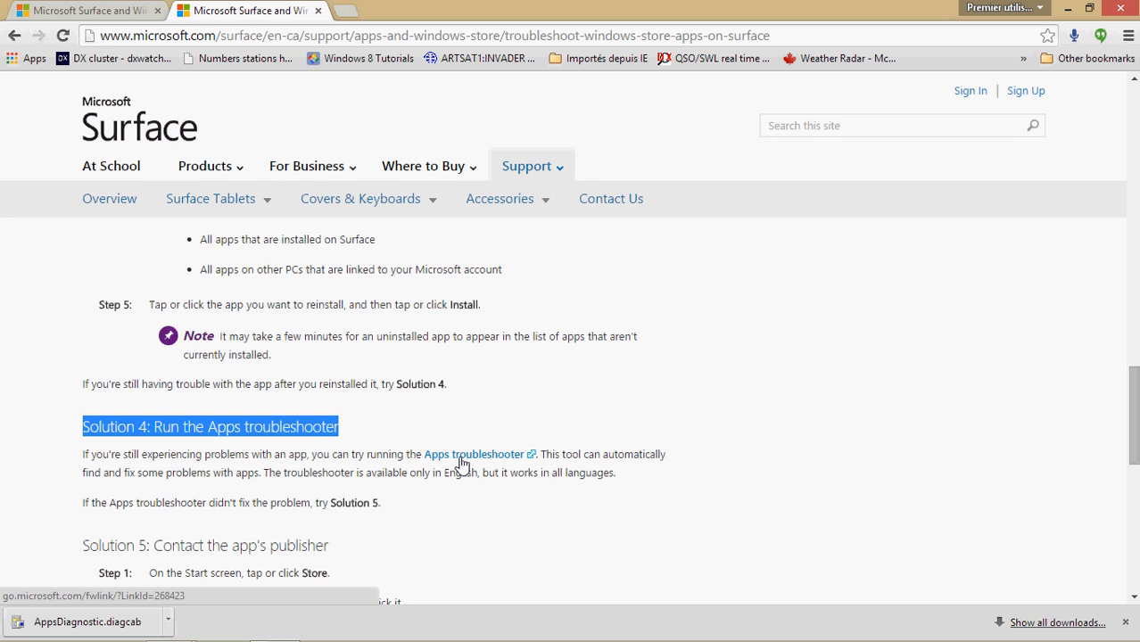
pyautogui.moveTo(476, 457)
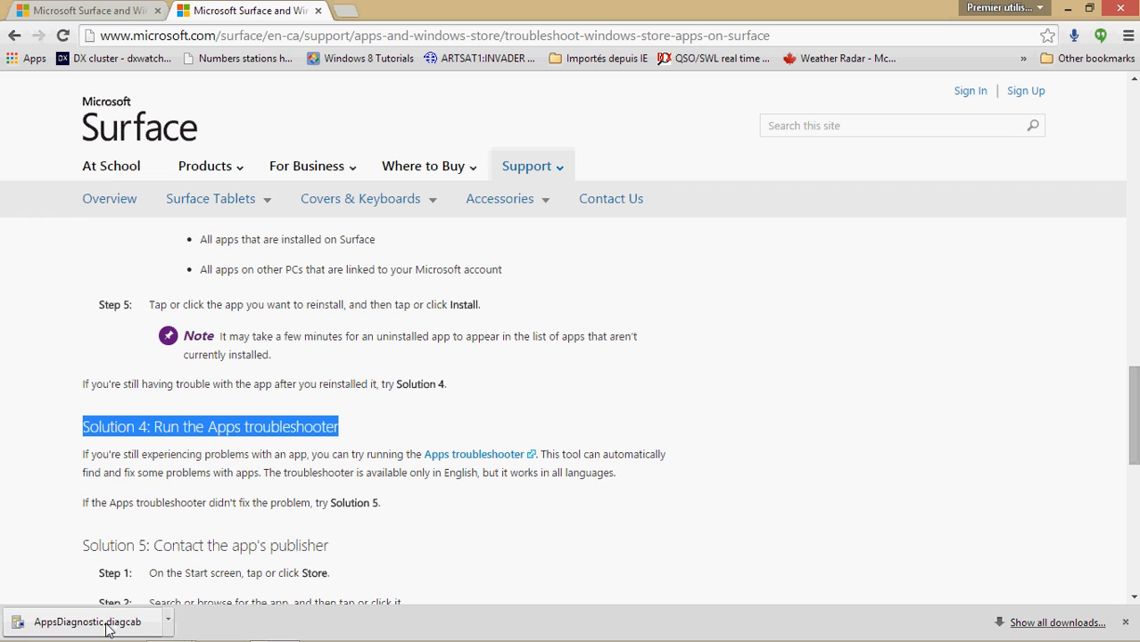
pyautogui.moveTo(535, 273)
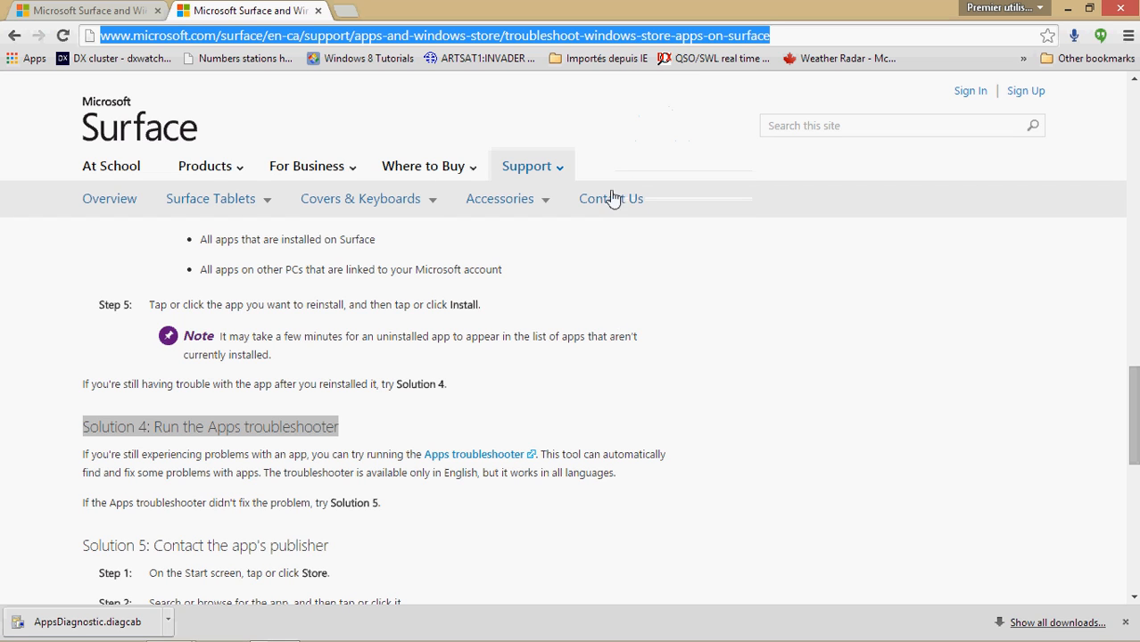
pyautogui.moveTo(149, 616)
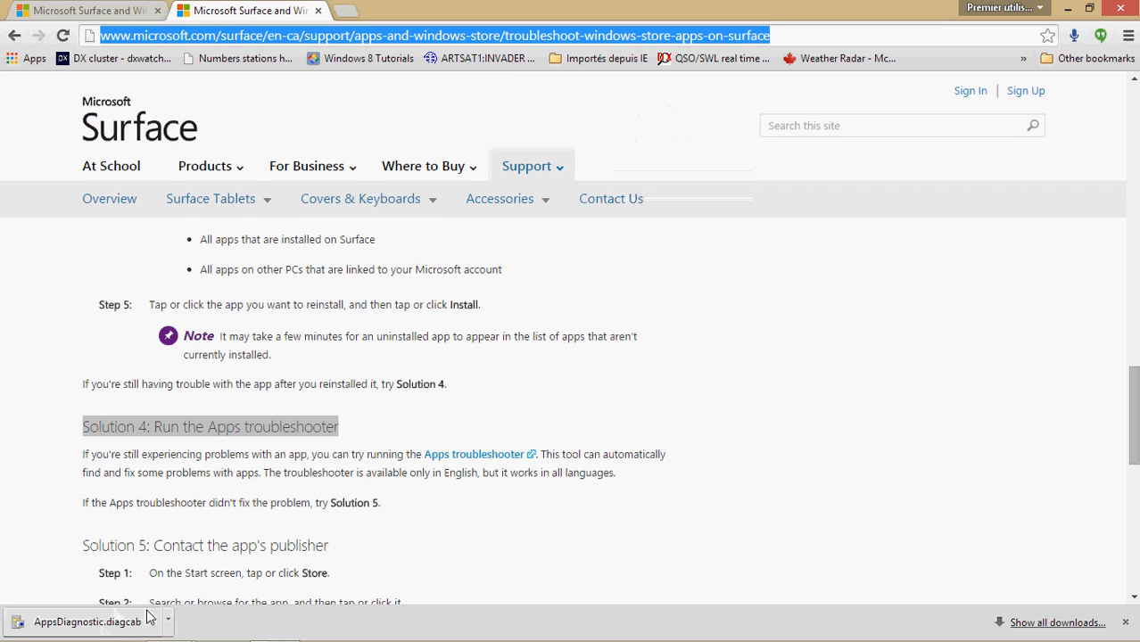
pyautogui.moveTo(98, 629)
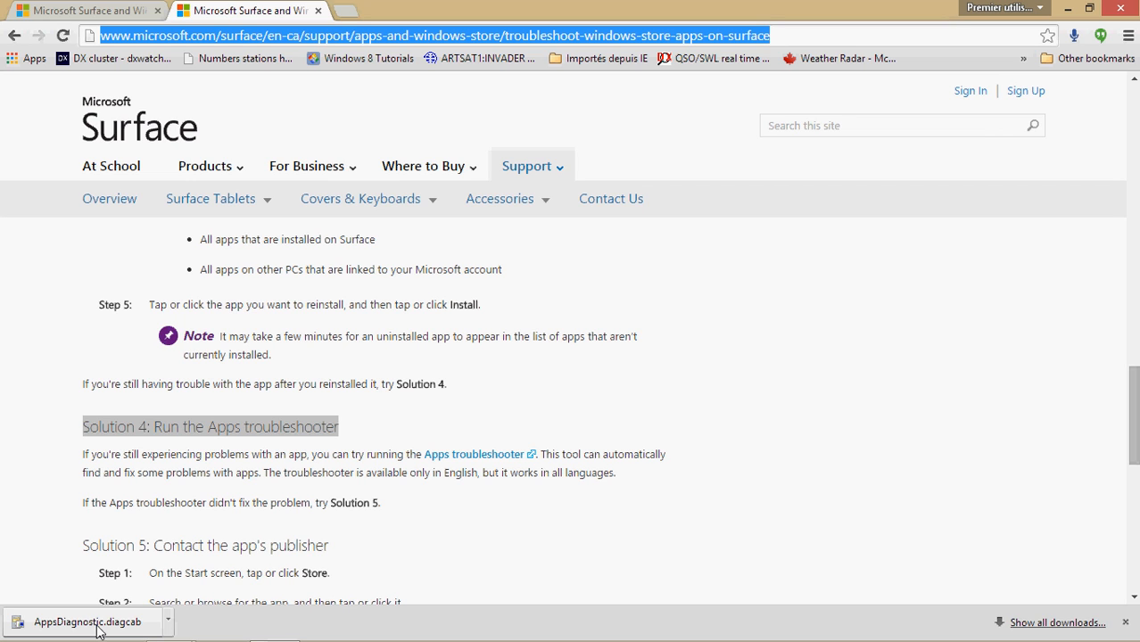
pyautogui.click(85, 622)
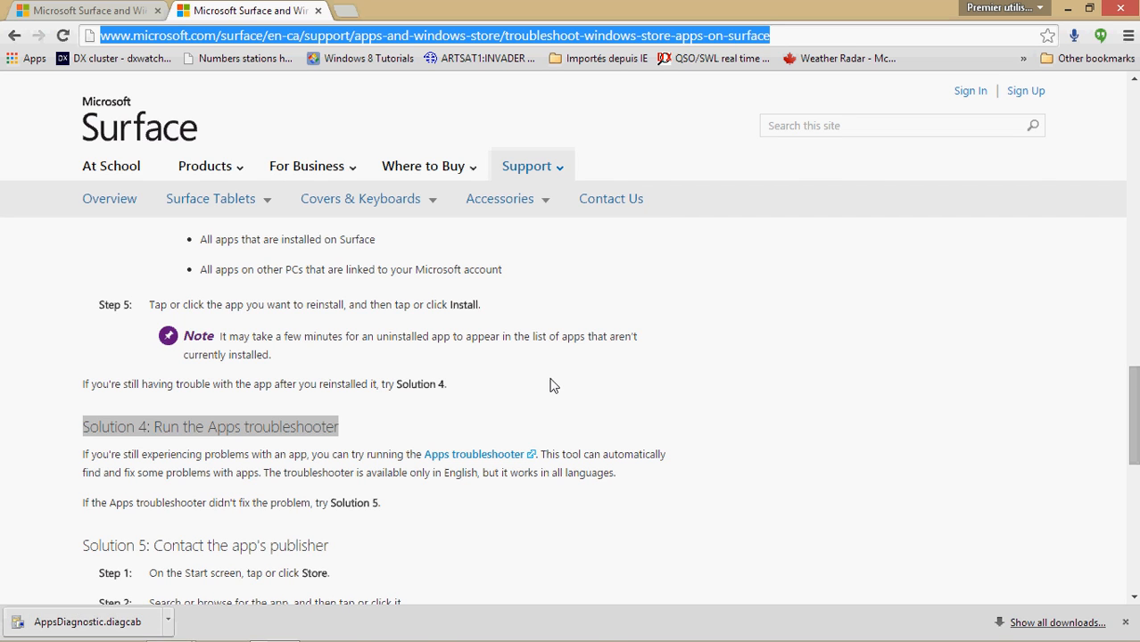
pyautogui.scroll(-3)
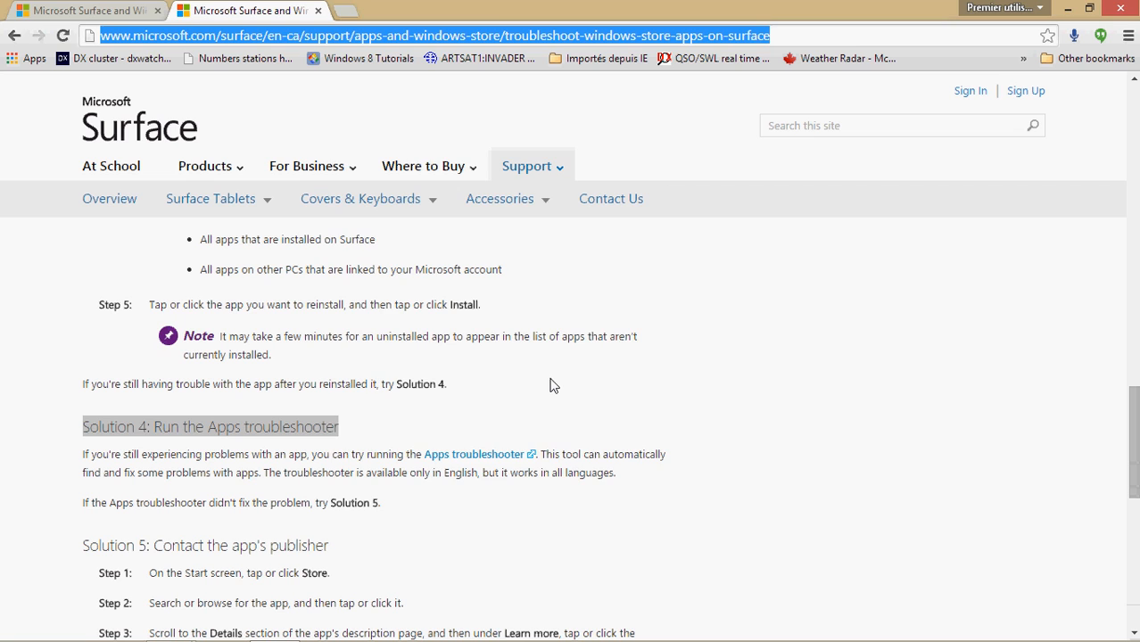
# Launch AppsDiagnostic so the Windows Store Apps wizard shows Advanced, Next and Cancel.
pyautogui.click(474, 454)
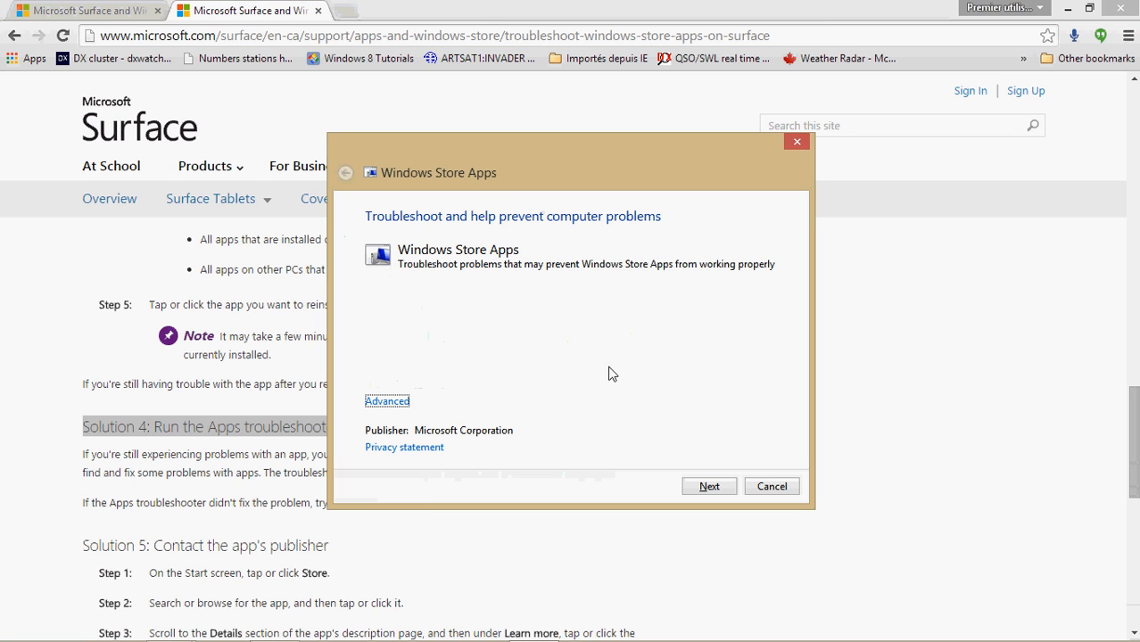
pyautogui.moveTo(625, 373)
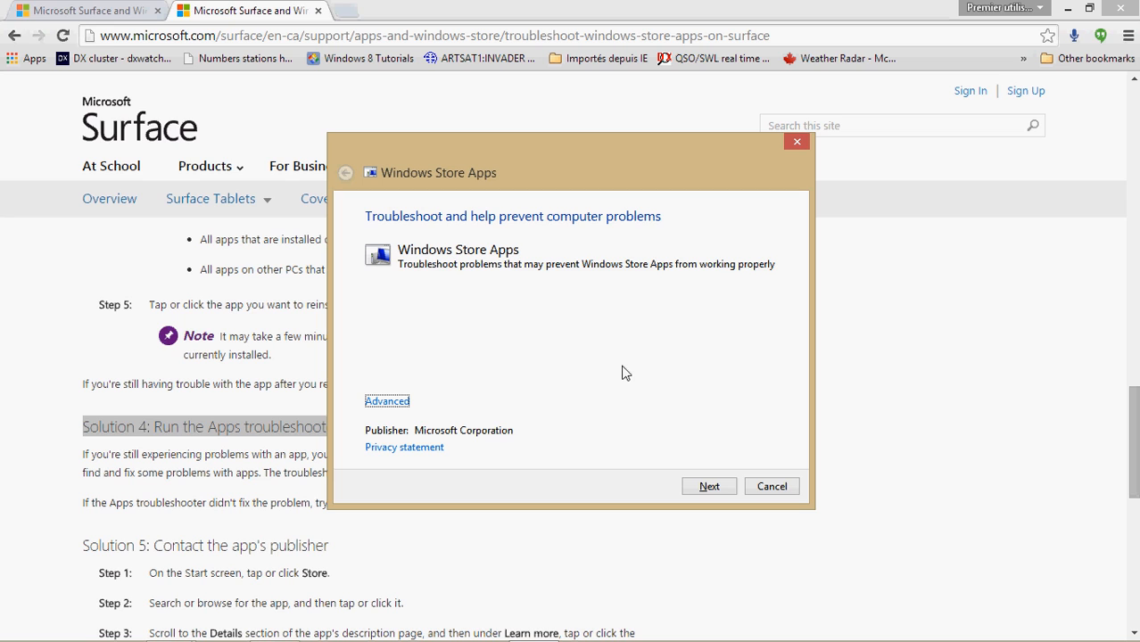
pyautogui.moveTo(442, 261)
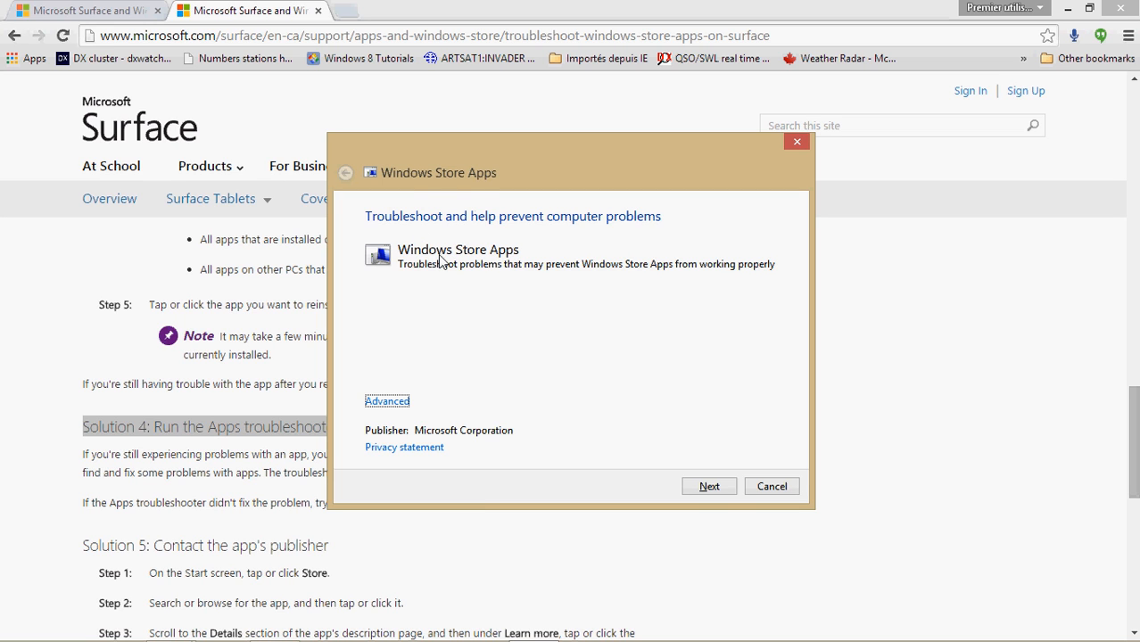
pyautogui.moveTo(509, 233)
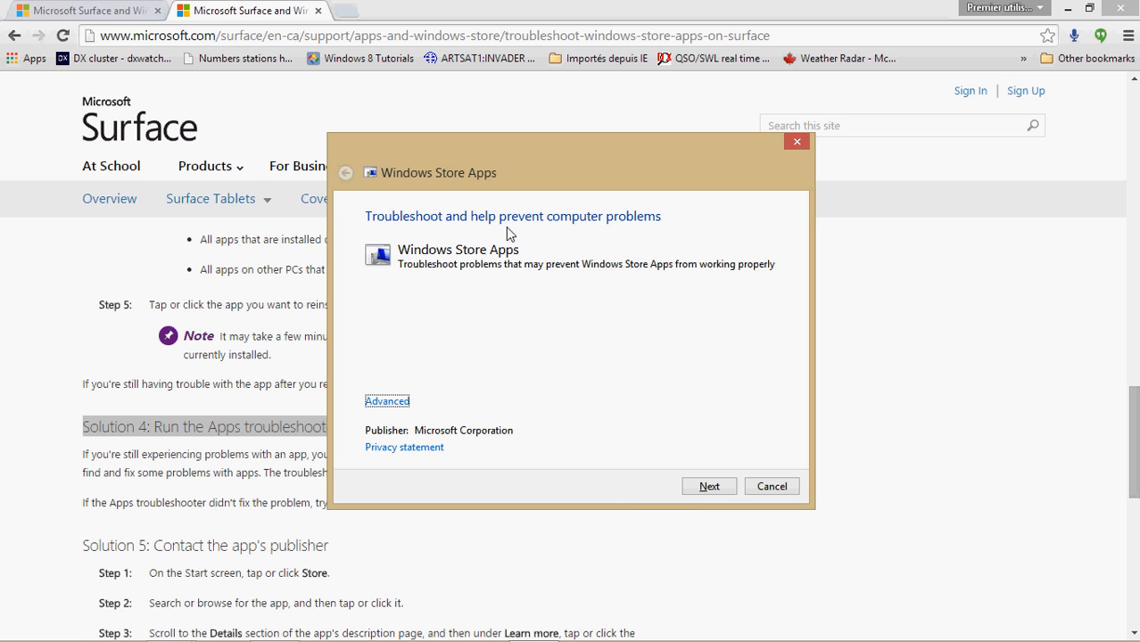
pyautogui.moveTo(521, 347)
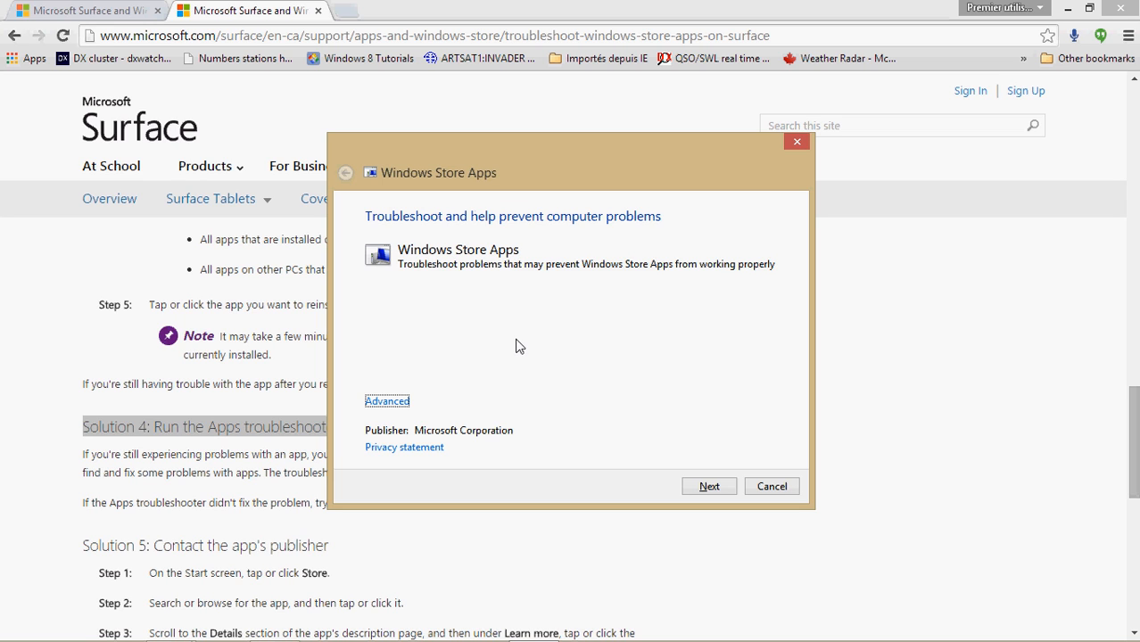
pyautogui.moveTo(710, 486)
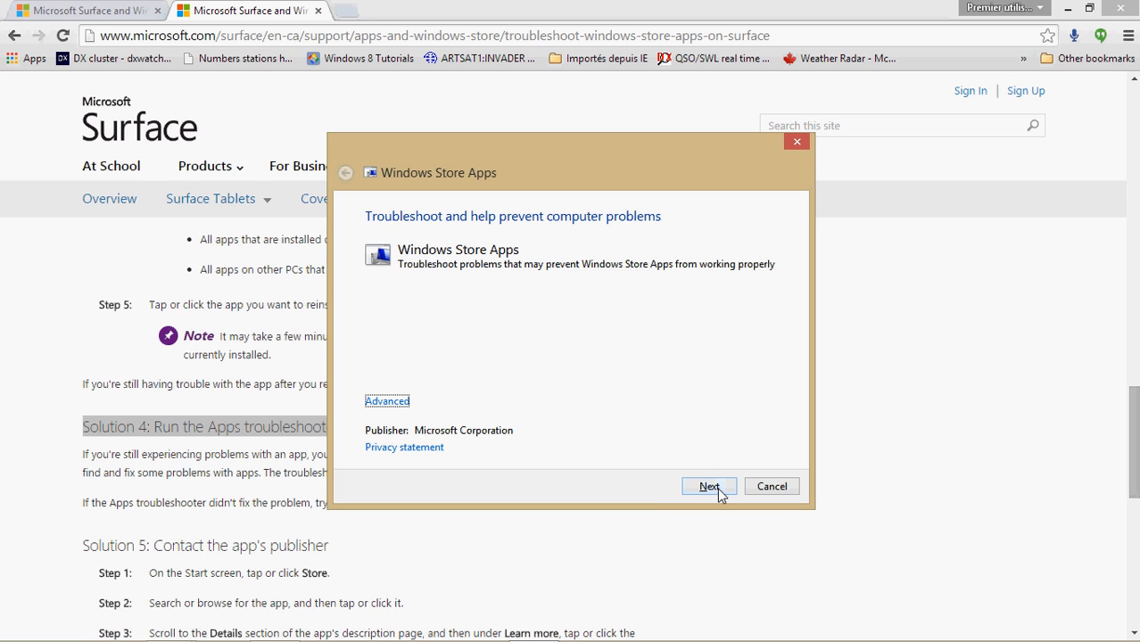
pyautogui.moveTo(669, 241)
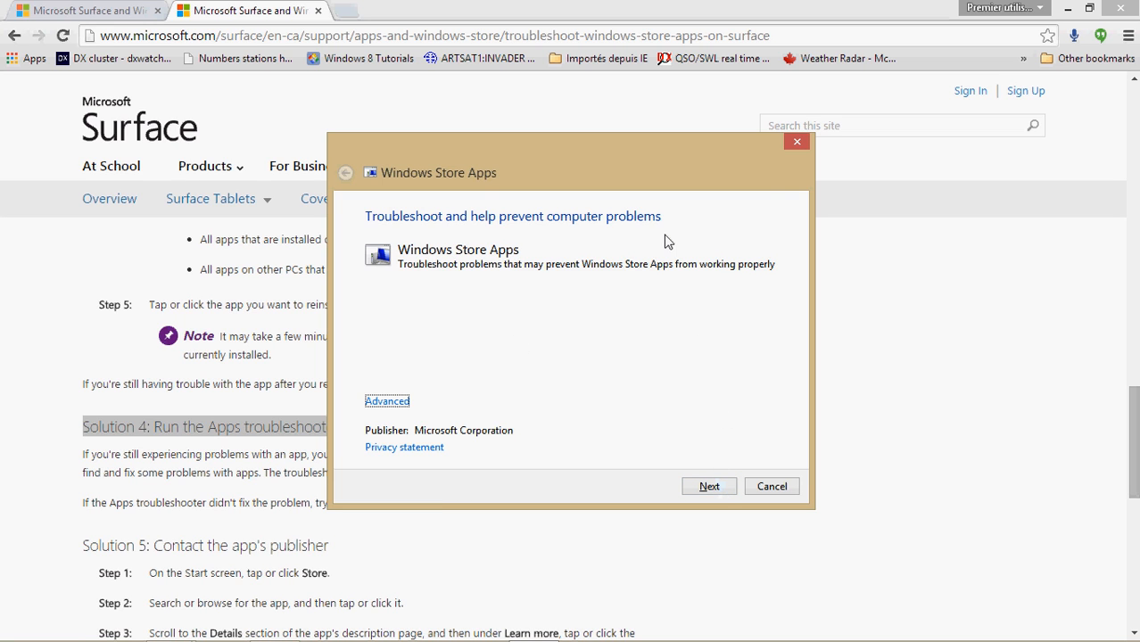
pyautogui.moveTo(770, 436)
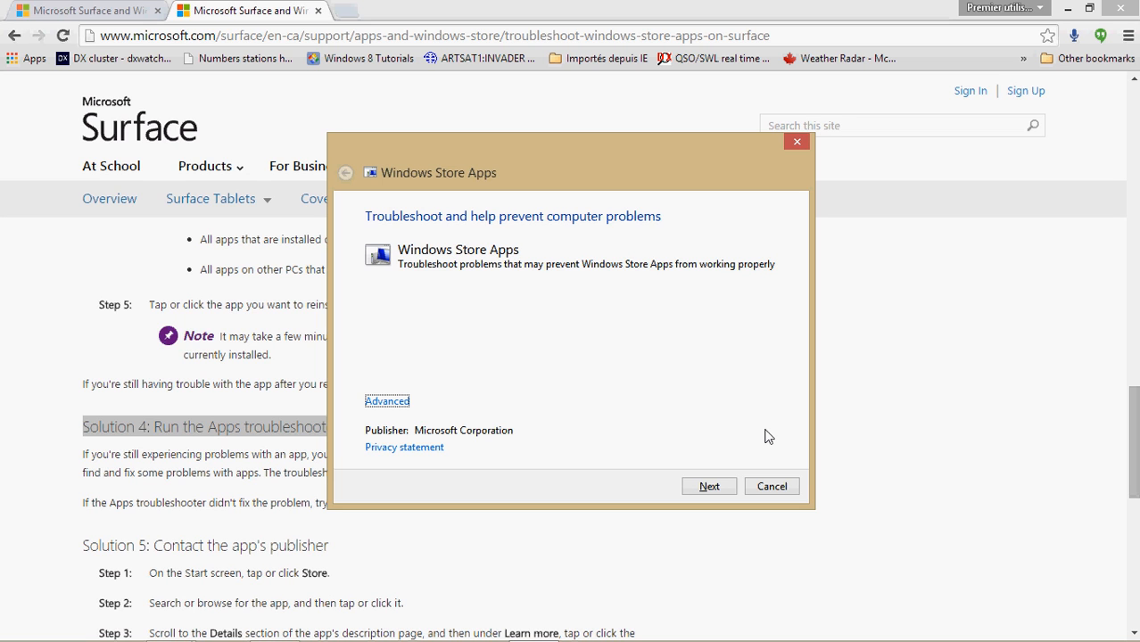
pyautogui.moveTo(801, 394)
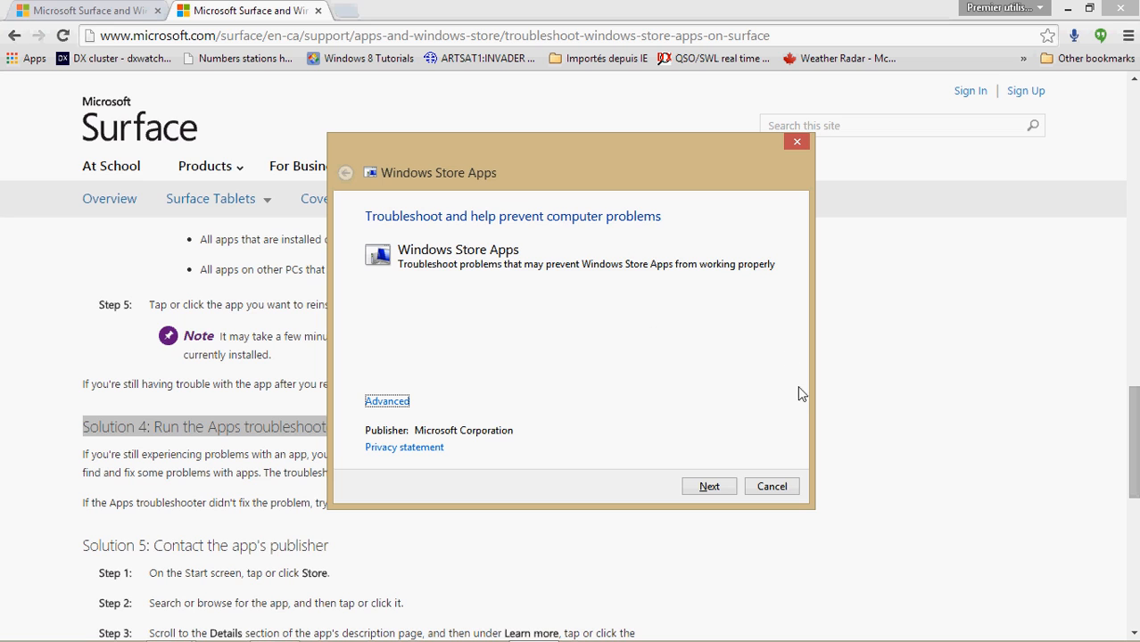
pyautogui.moveTo(745, 371)
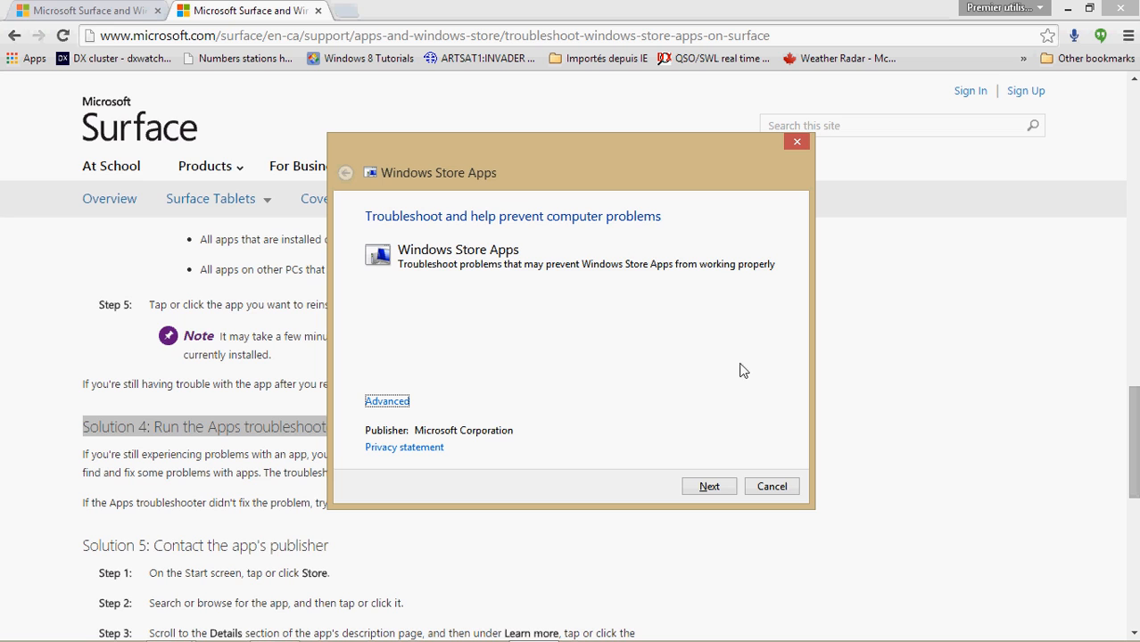
pyautogui.moveTo(500, 43)
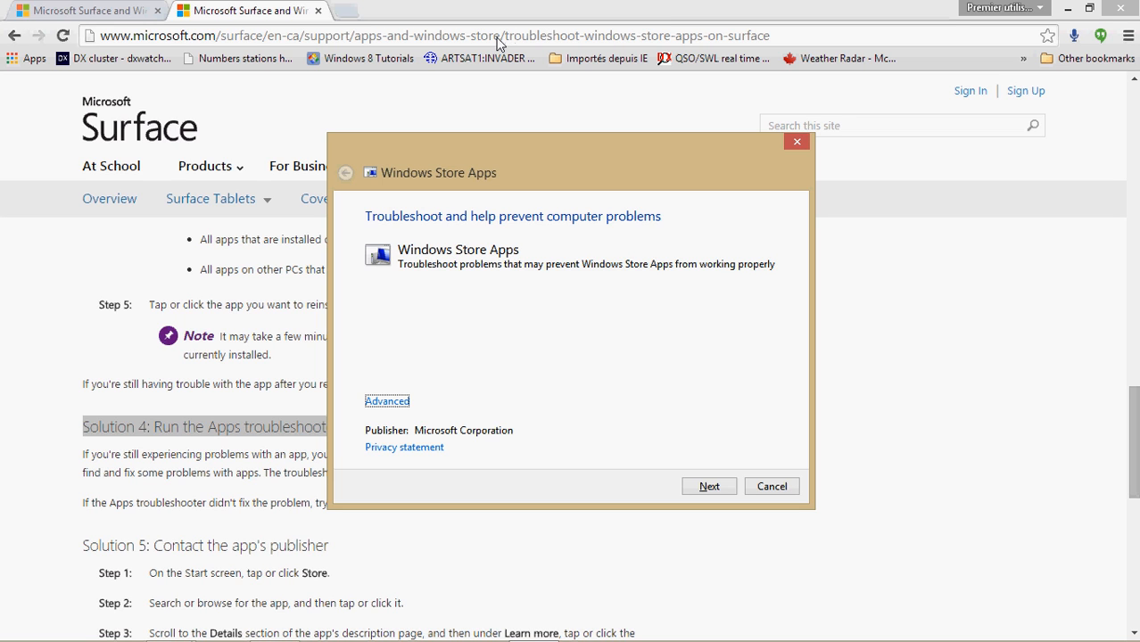
pyautogui.moveTo(773, 164)
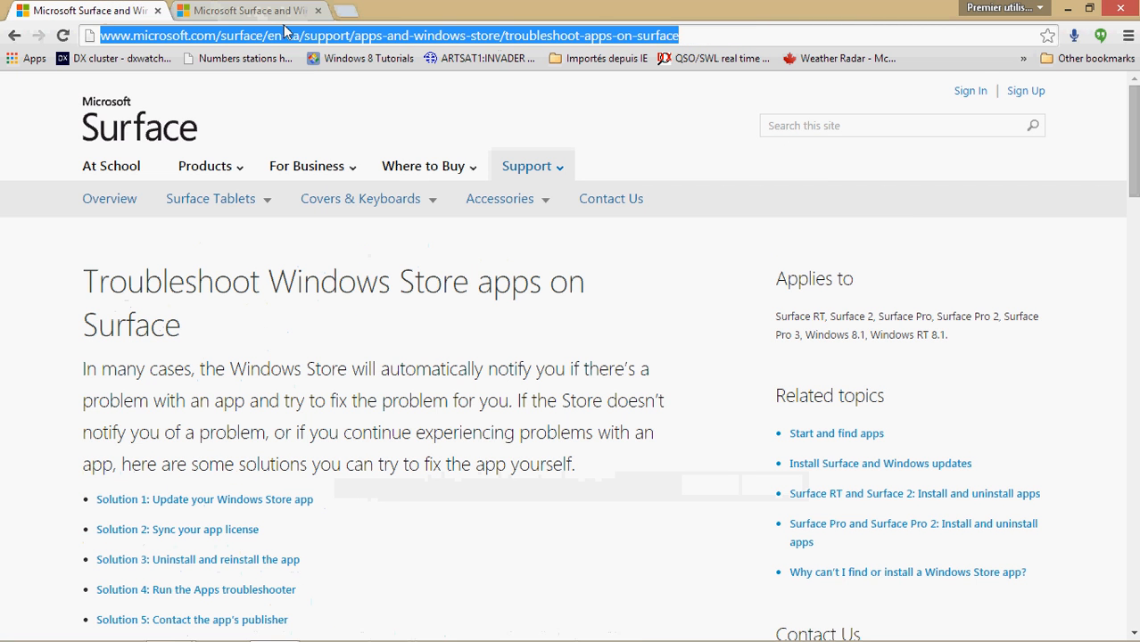
# Scroll the Surface support article down to 'Solution 4: Run the Apps troubleshooter'.
pyautogui.scroll(-3)
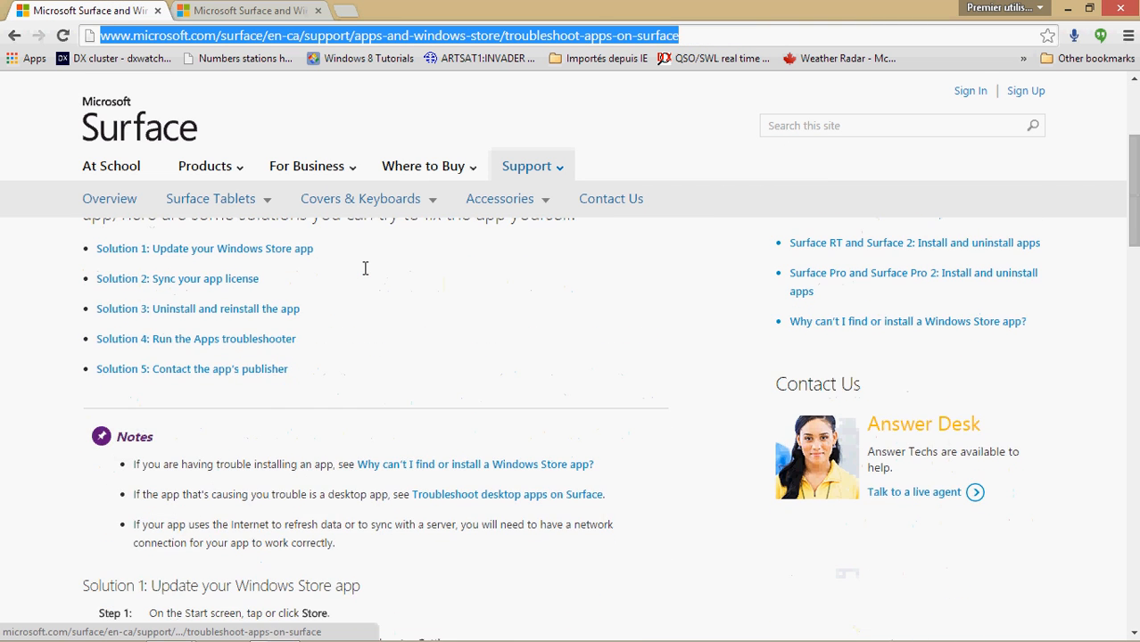
pyautogui.scroll(3)
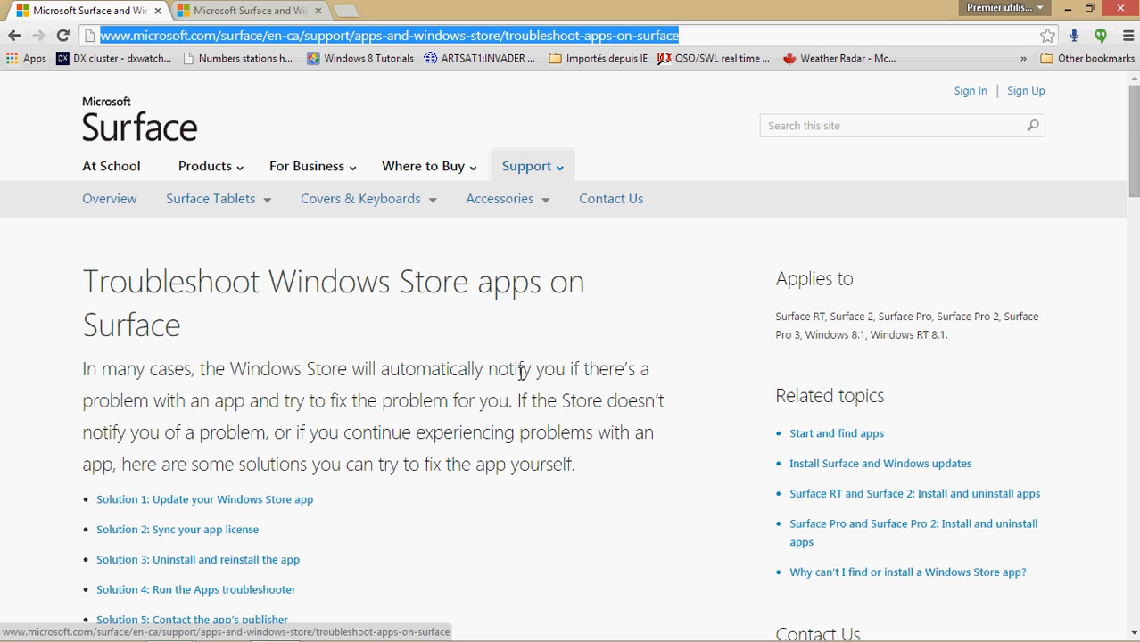
pyautogui.scroll(-3)
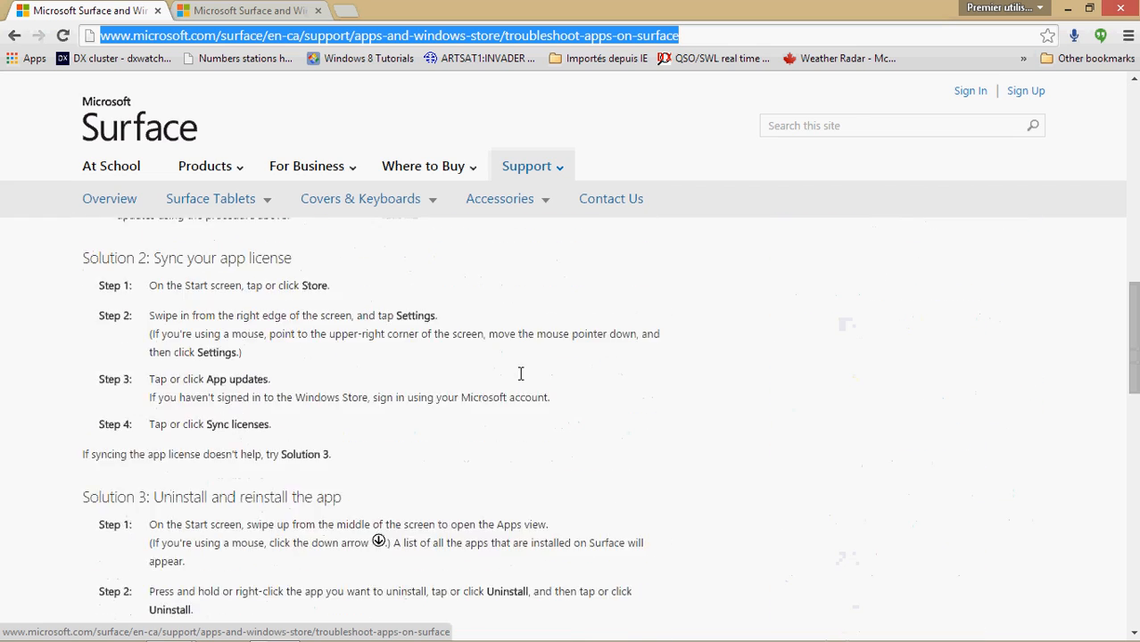
pyautogui.scroll(-3)
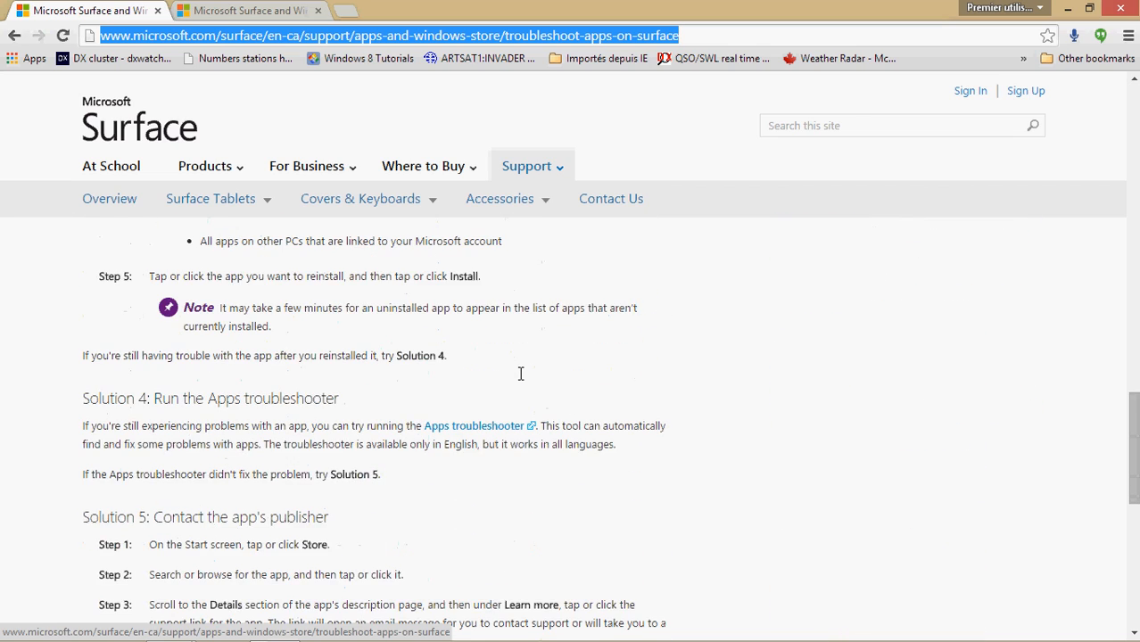
pyautogui.moveTo(245, 393); pyautogui.dragTo(664, 624)
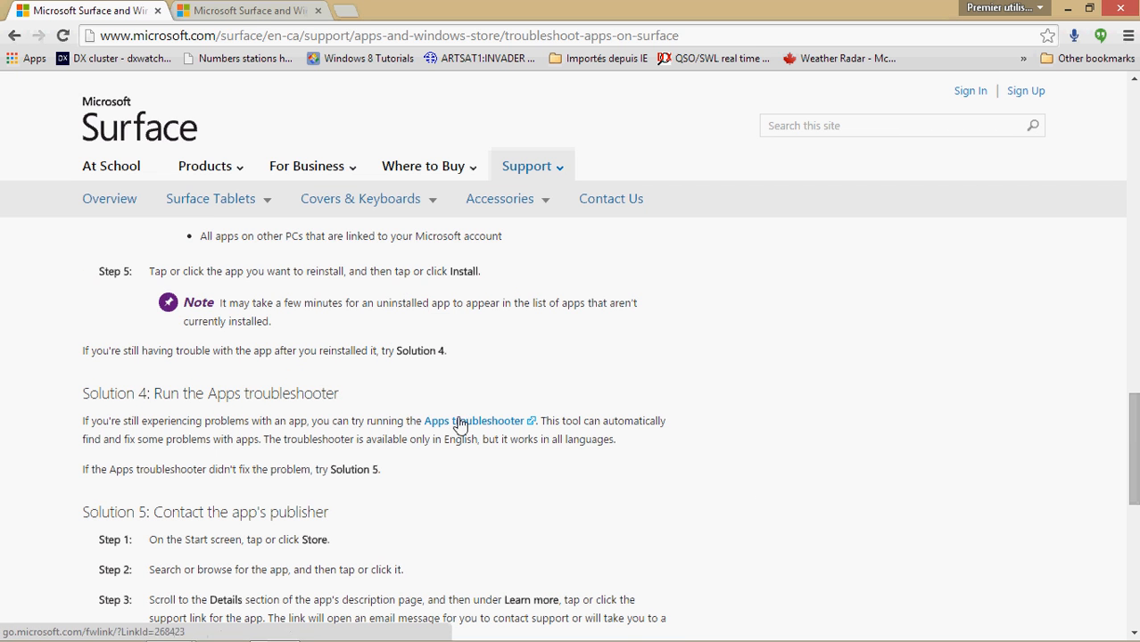
# Follow the Solution 4 'Apps troubleshooter' link to download AppsDiagnostic.diagcab.
pyautogui.click(474, 420)
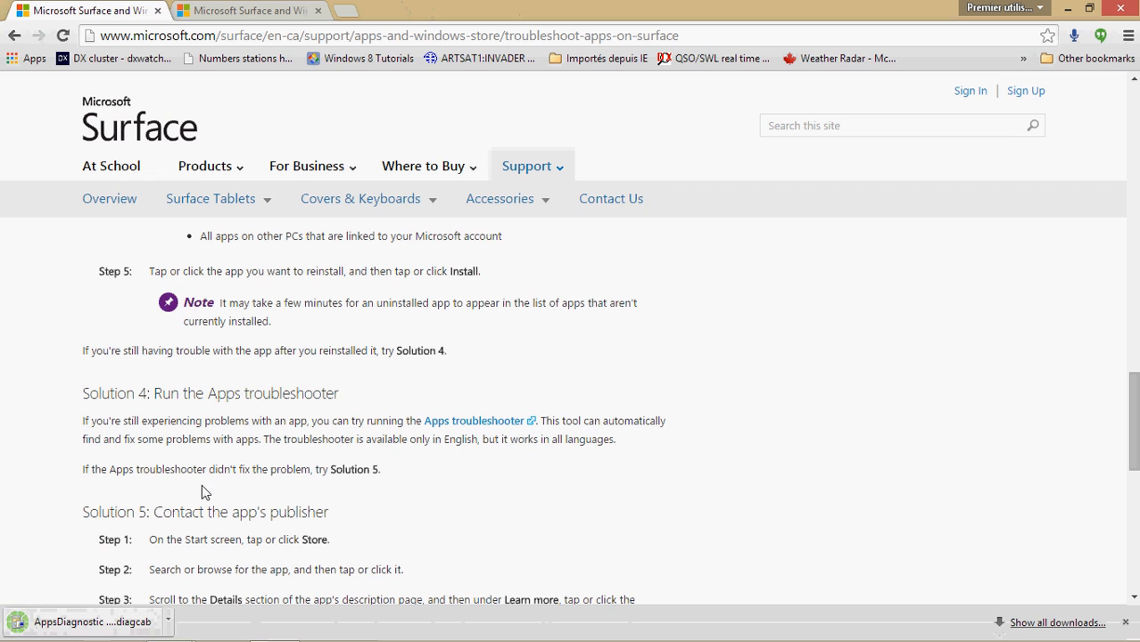
pyautogui.moveTo(444, 214)
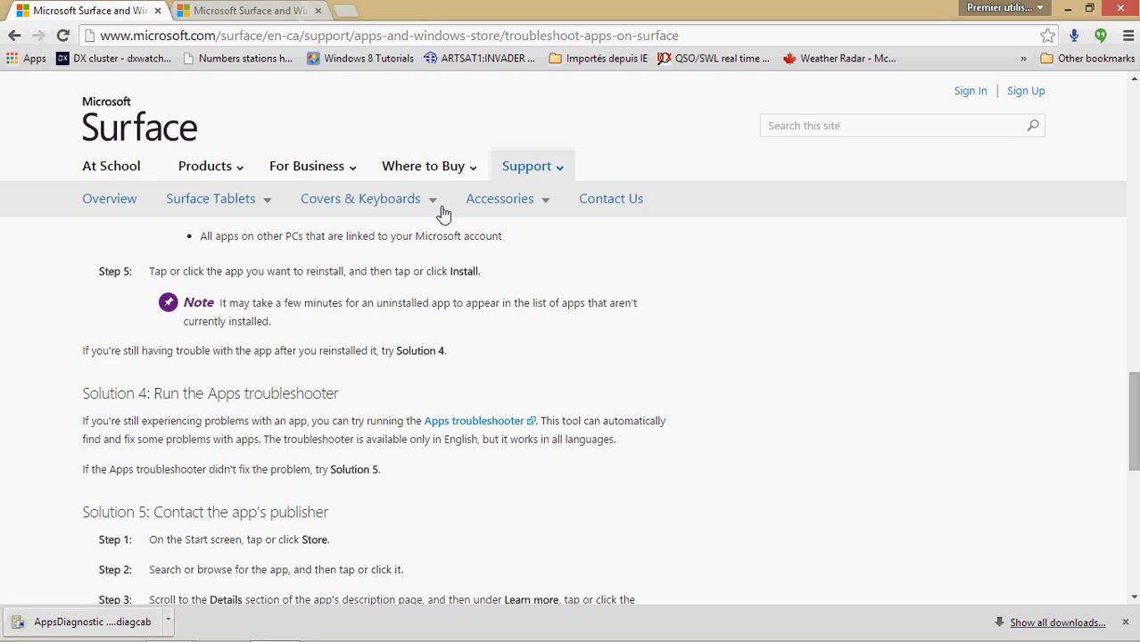
pyautogui.moveTo(285, 17)
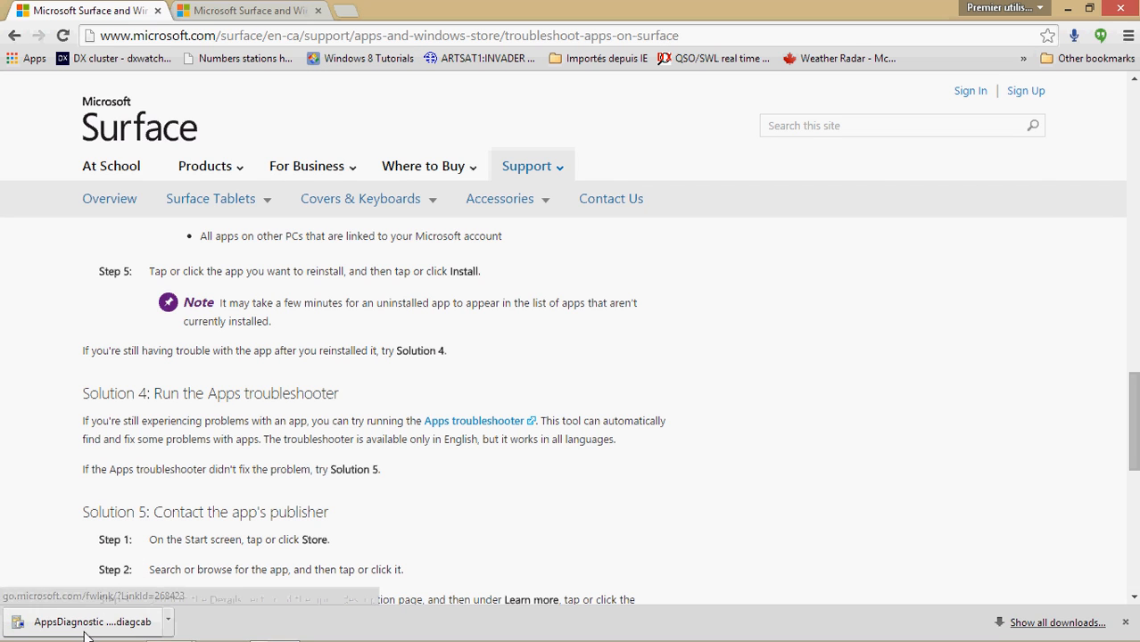
pyautogui.moveTo(770, 327)
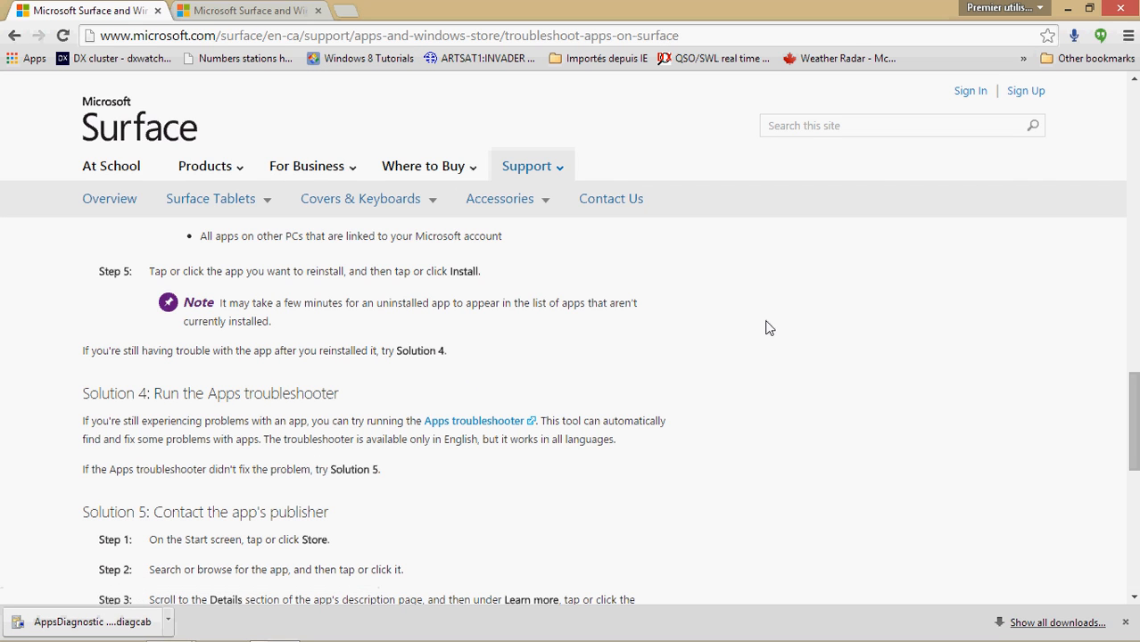
pyautogui.moveTo(630, 282)
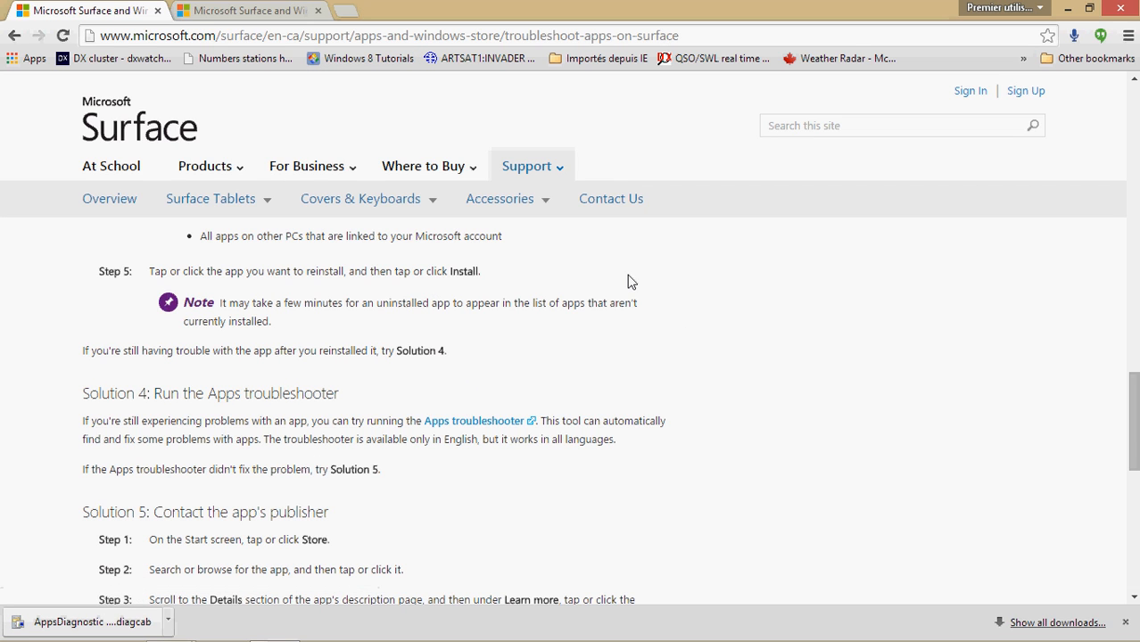
pyautogui.moveTo(904, 302)
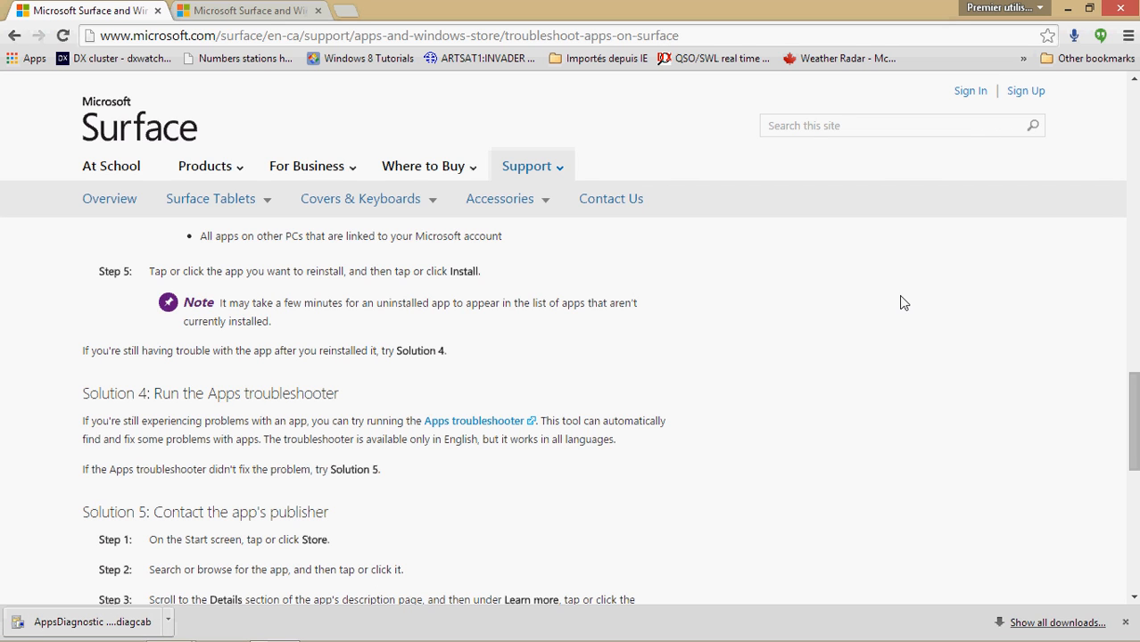
pyautogui.moveTo(644, 15)
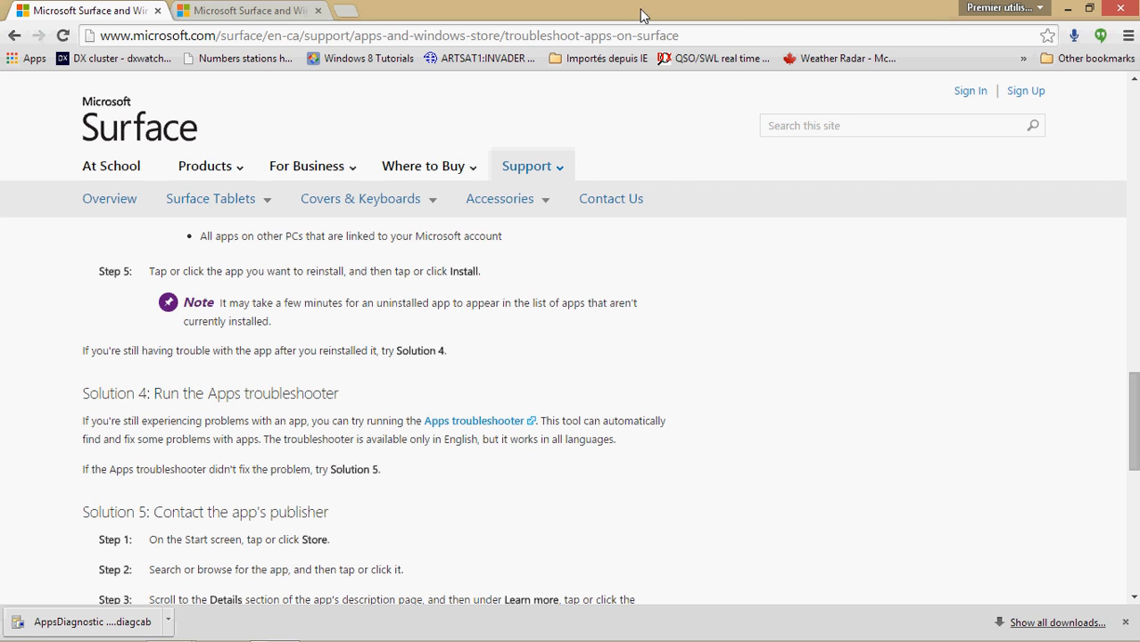
pyautogui.moveTo(840, 337)
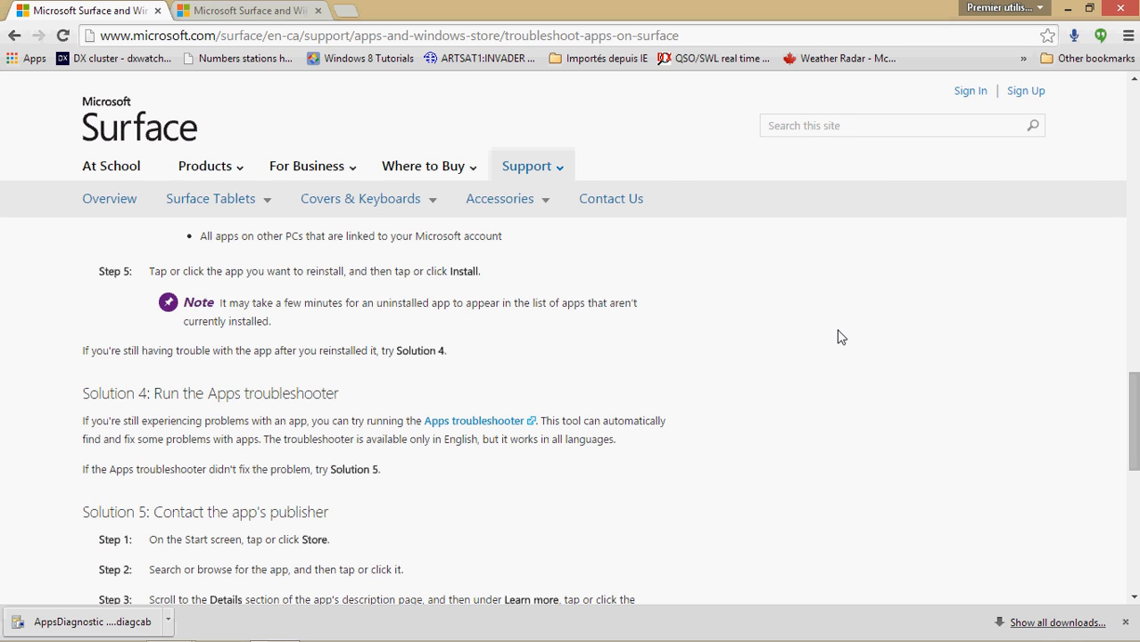
pyautogui.moveTo(898, 428)
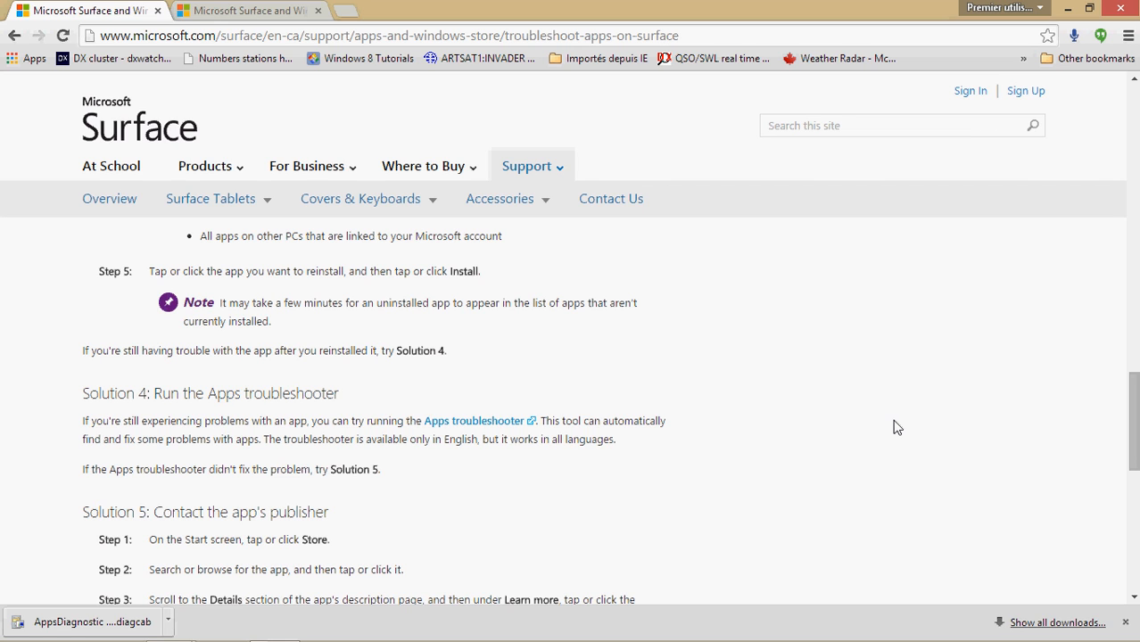
pyautogui.moveTo(836, 348)
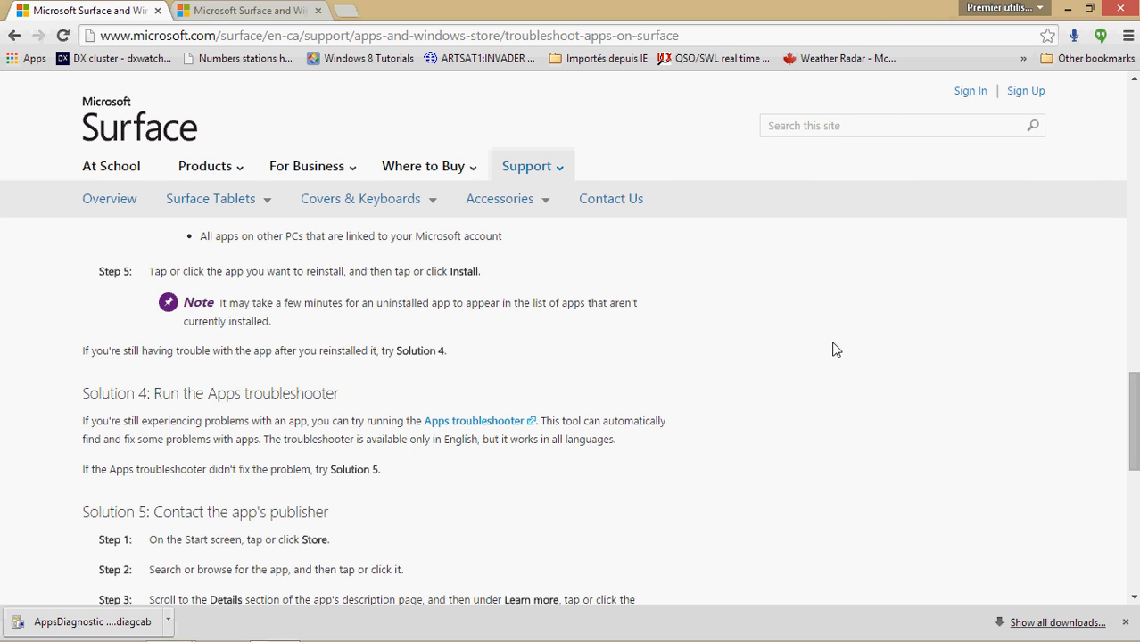
pyautogui.moveTo(1078, 73)
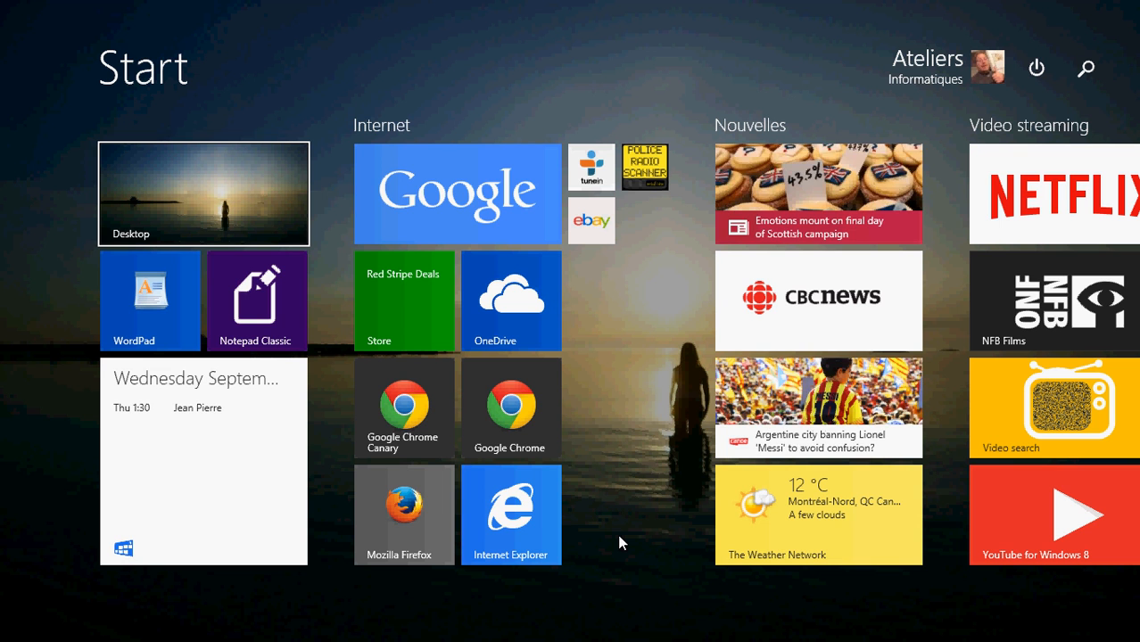
# Open the Desktop tile from the Windows 8 Start screen.
pyautogui.click(203, 194)
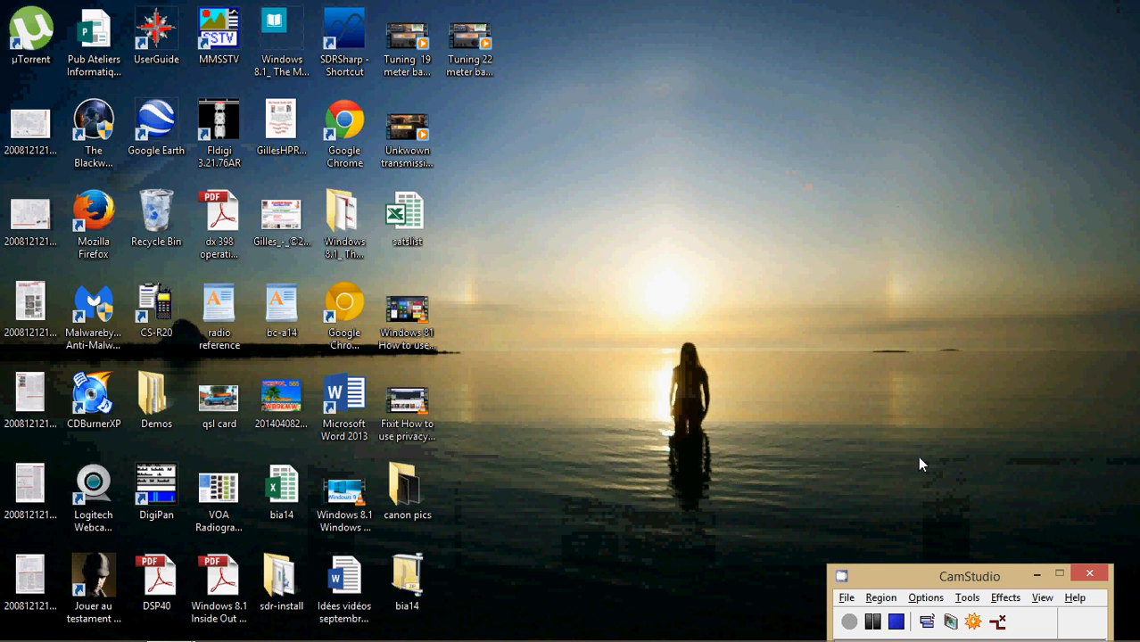